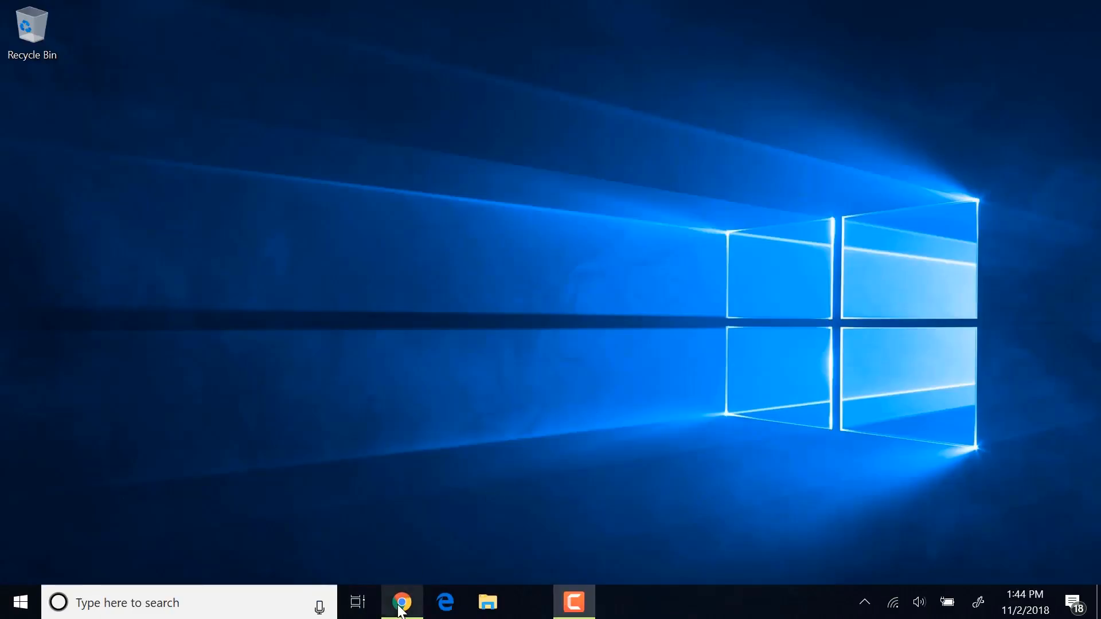
# Search the Services list for 'syste' and go to the Systems Manager service.
pyautogui.click(401, 602)
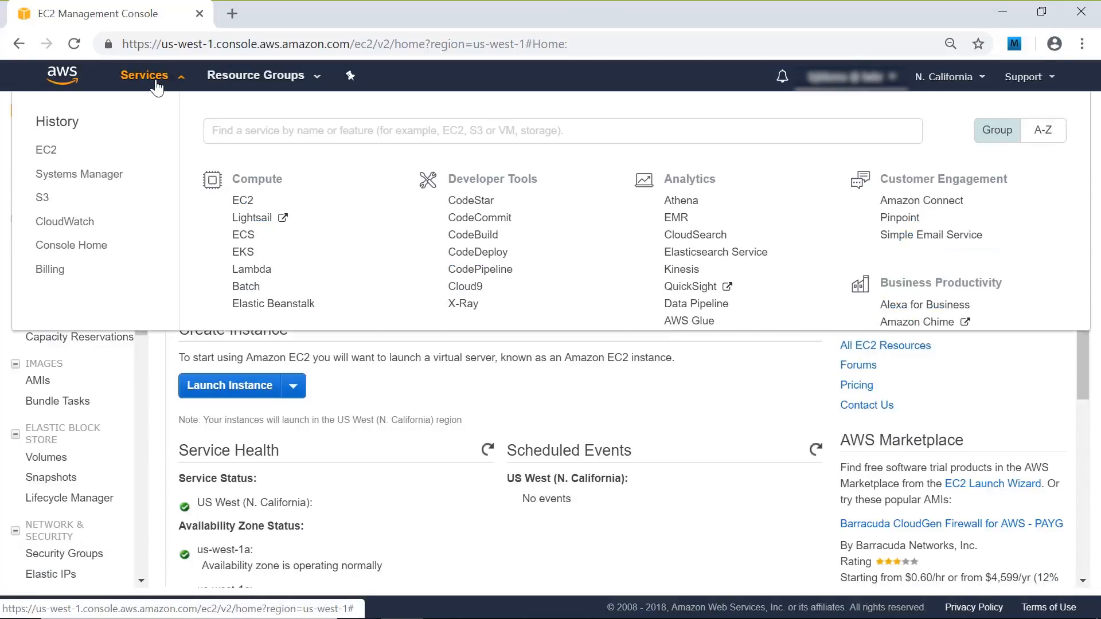
pyautogui.write('sys')
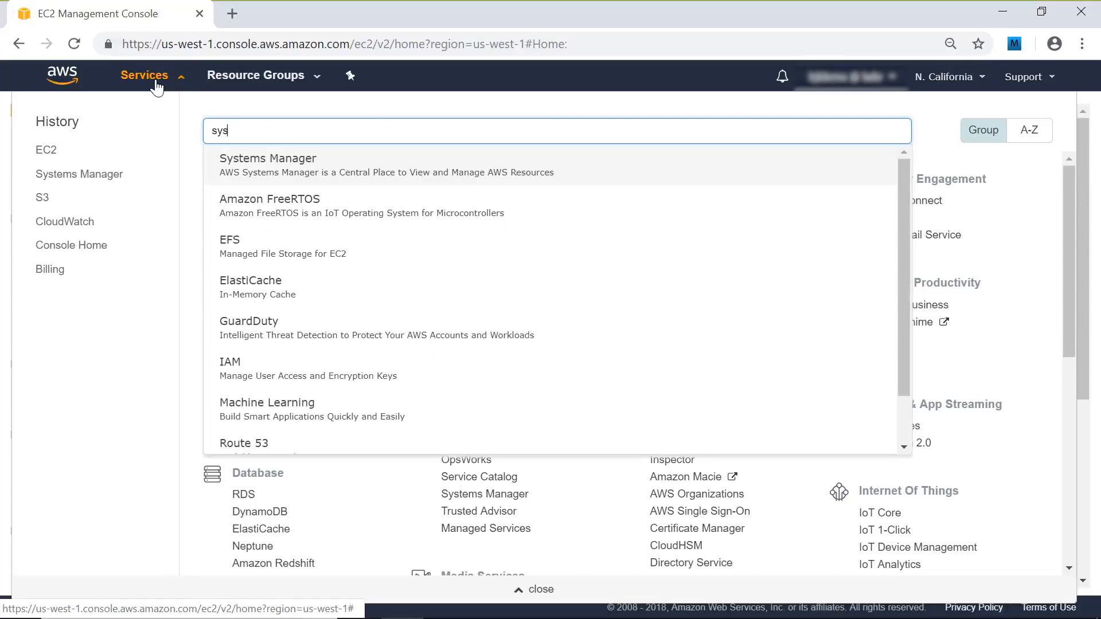
pyautogui.write('te')
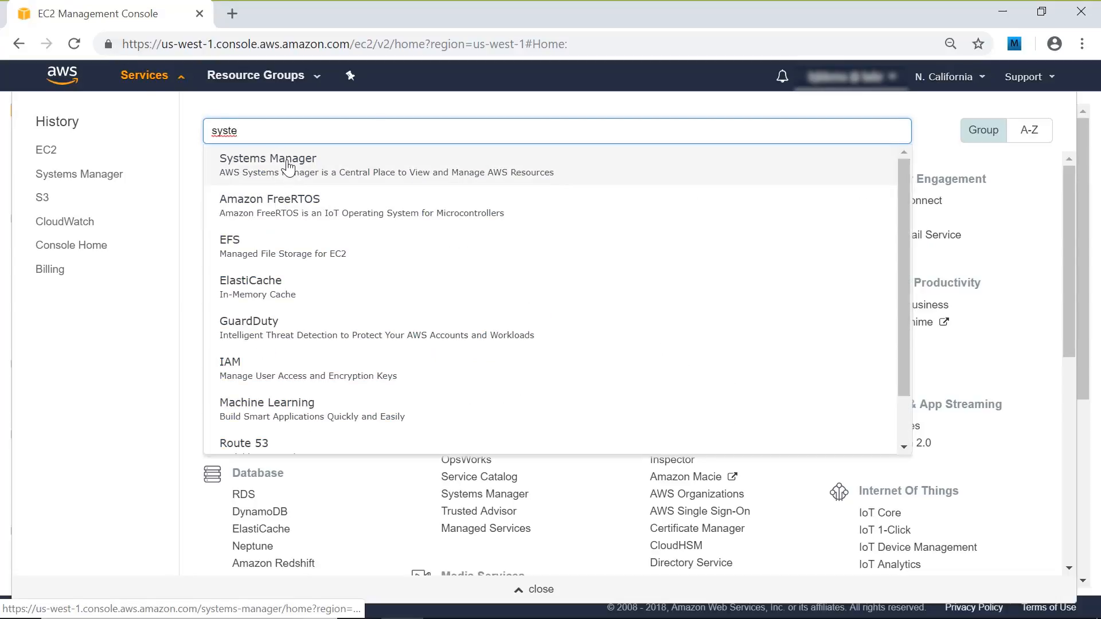
pyautogui.click(268, 158)
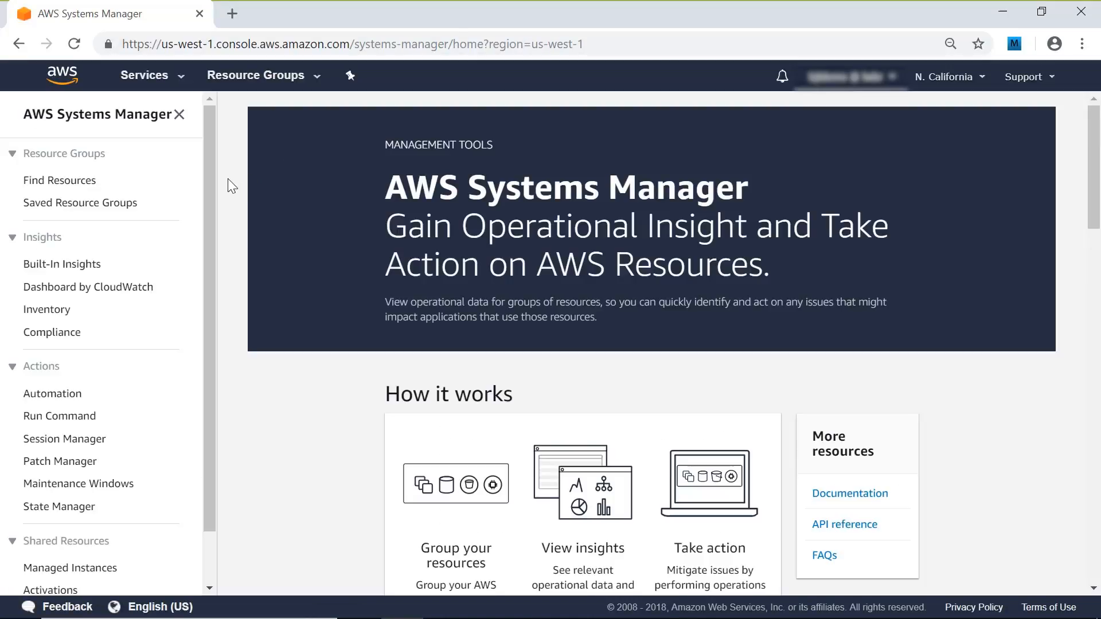
pyautogui.scroll(-3)
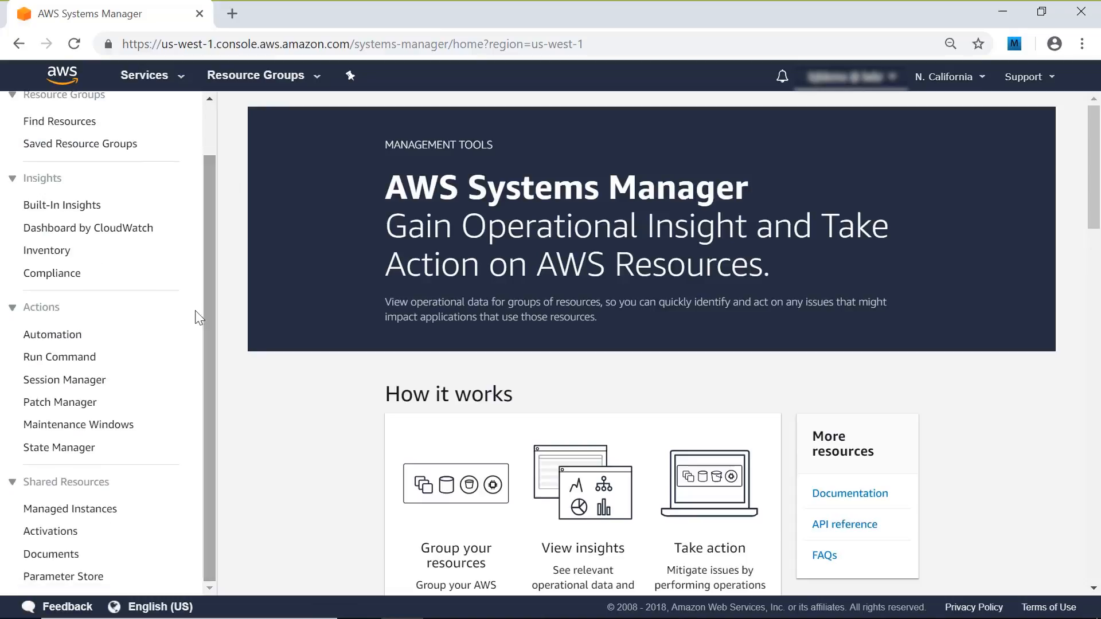
# Review Session Manager preferences (S3 bucket bjl-logs, prefix sessionmgr, log group SSM) and cancel without changes.
pyautogui.click(64, 379)
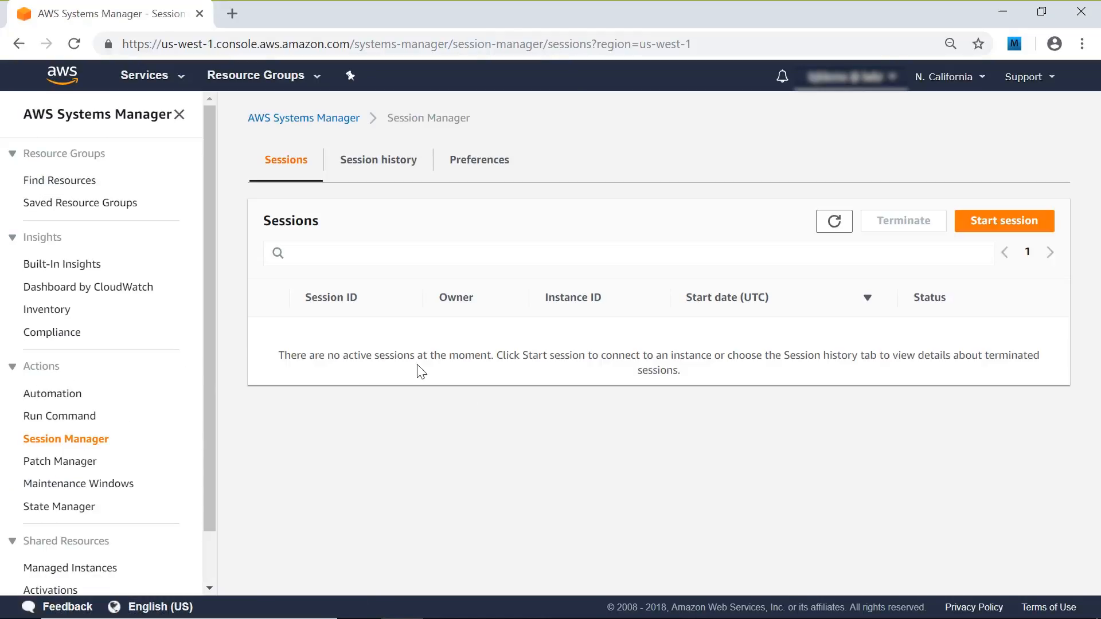
pyautogui.click(479, 159)
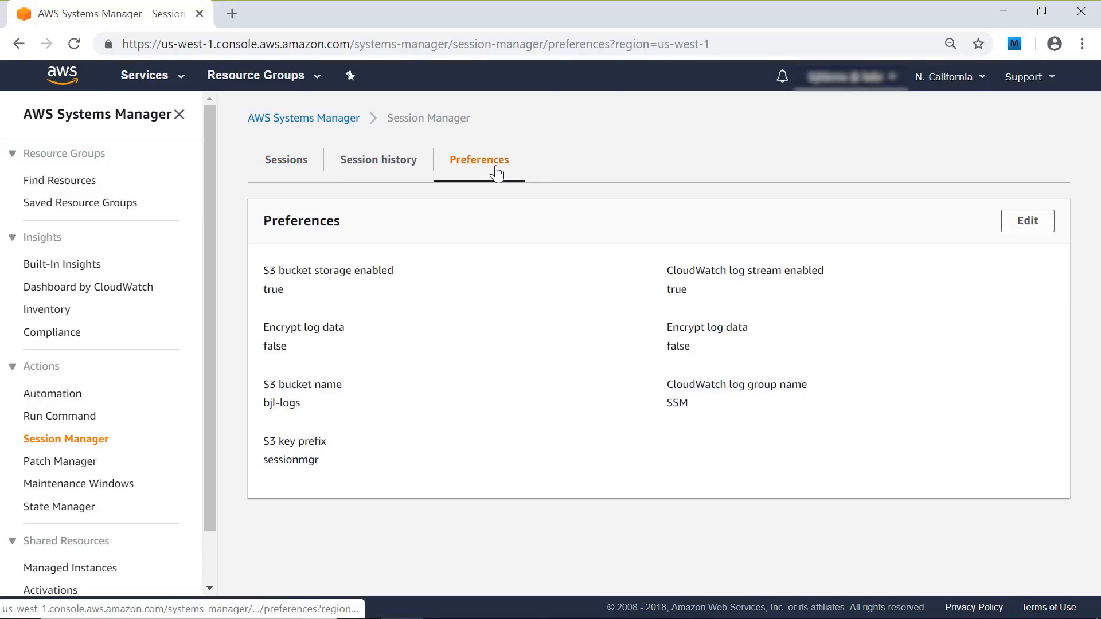
pyautogui.moveTo(1020, 251)
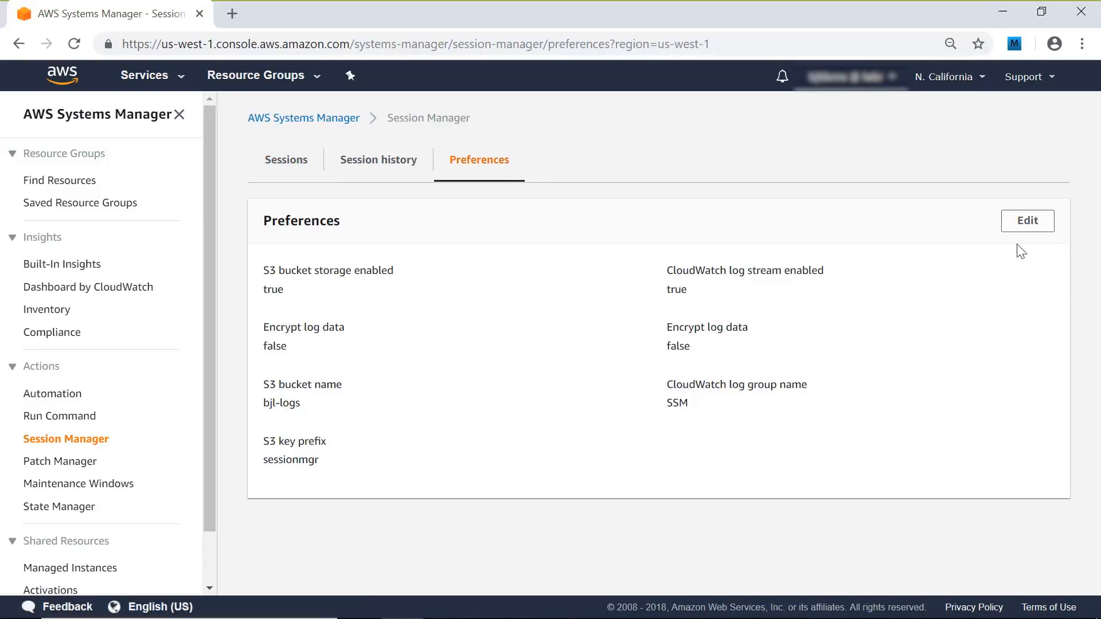
pyautogui.click(1025, 220)
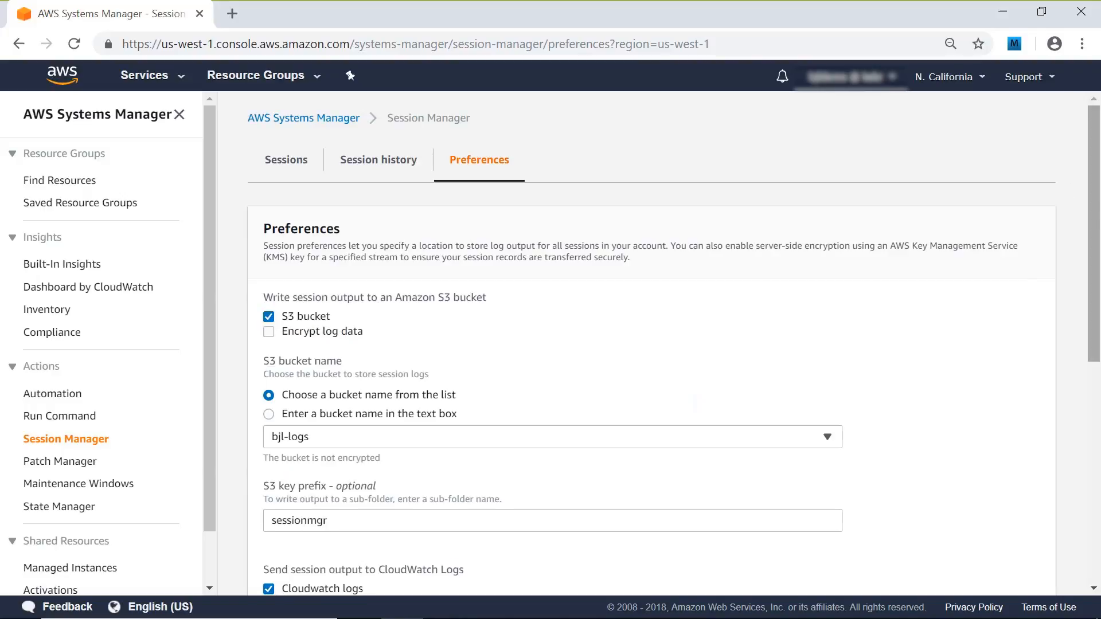
pyautogui.scroll(-3)
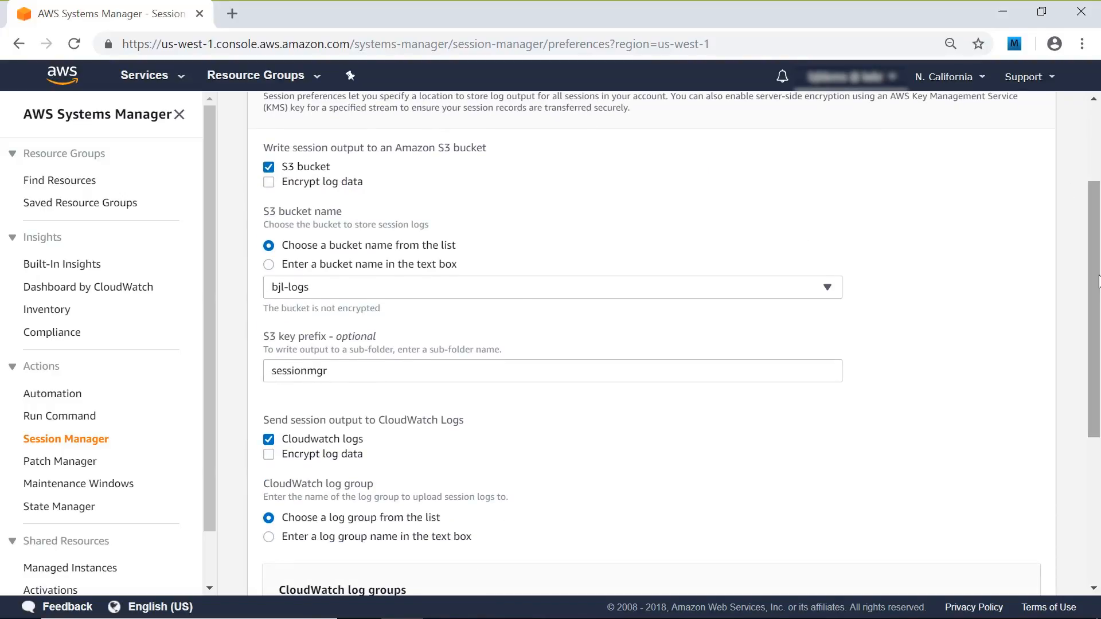
pyautogui.scroll(-3)
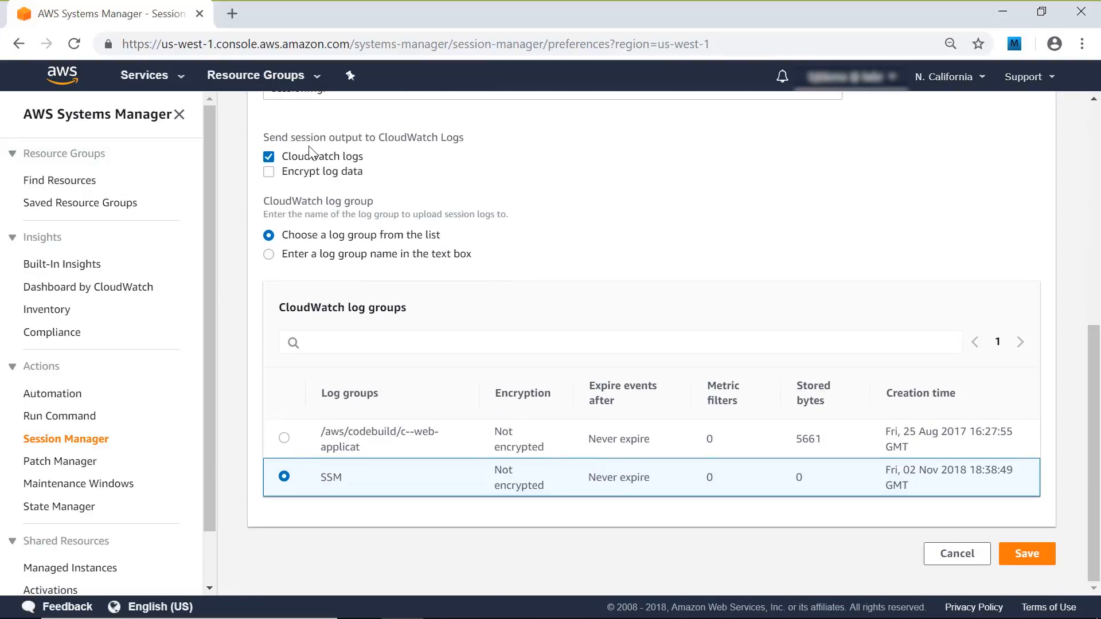
pyautogui.moveTo(330, 508)
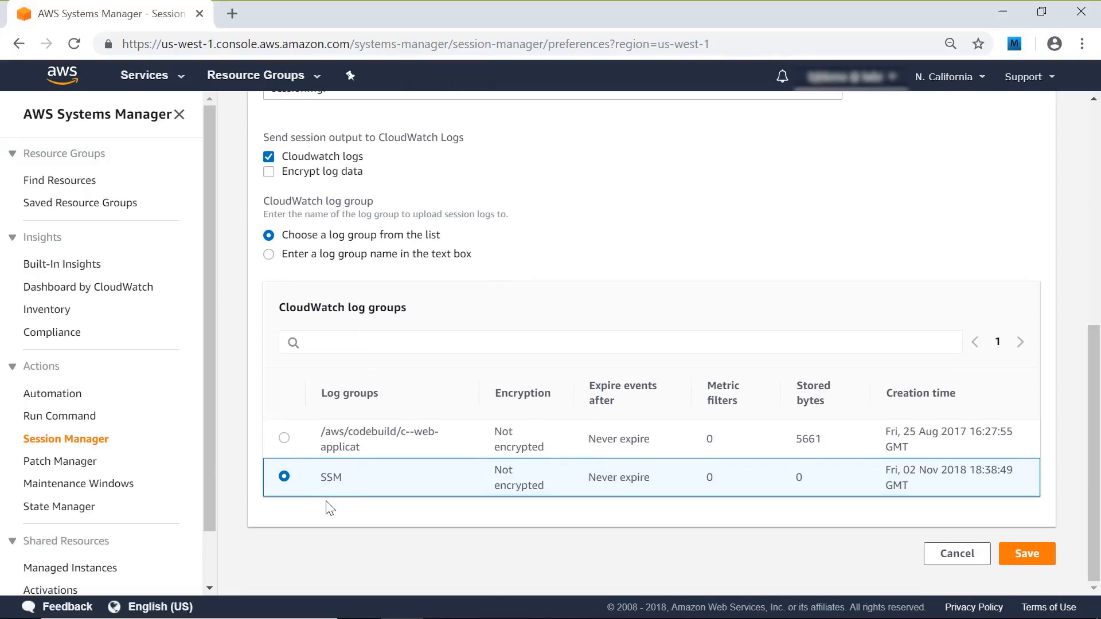
pyautogui.moveTo(956, 552)
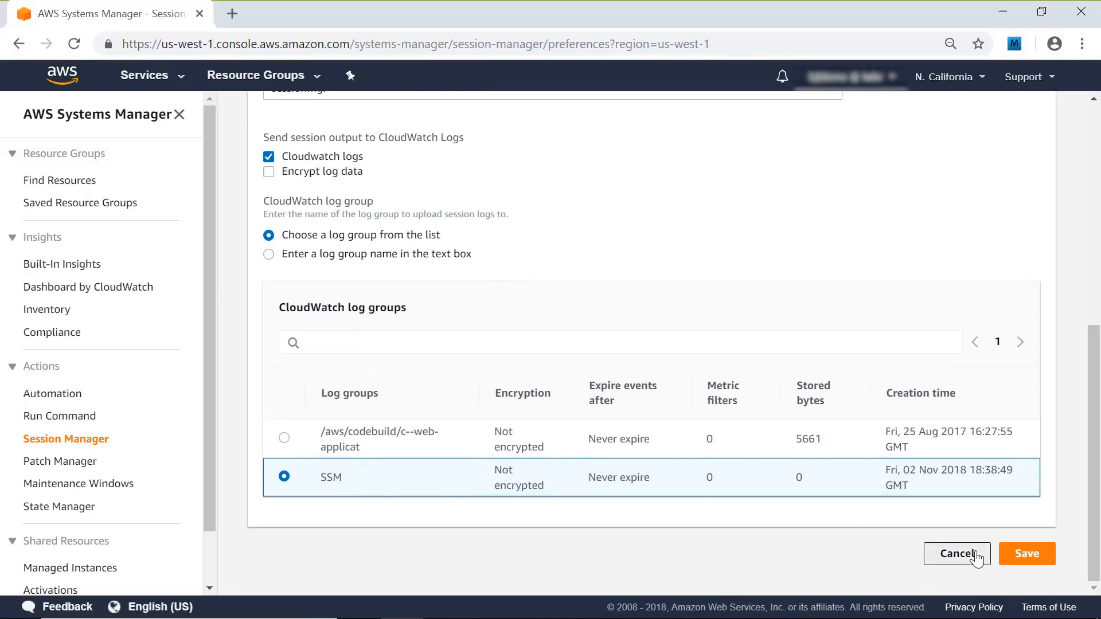
pyautogui.click(1025, 553)
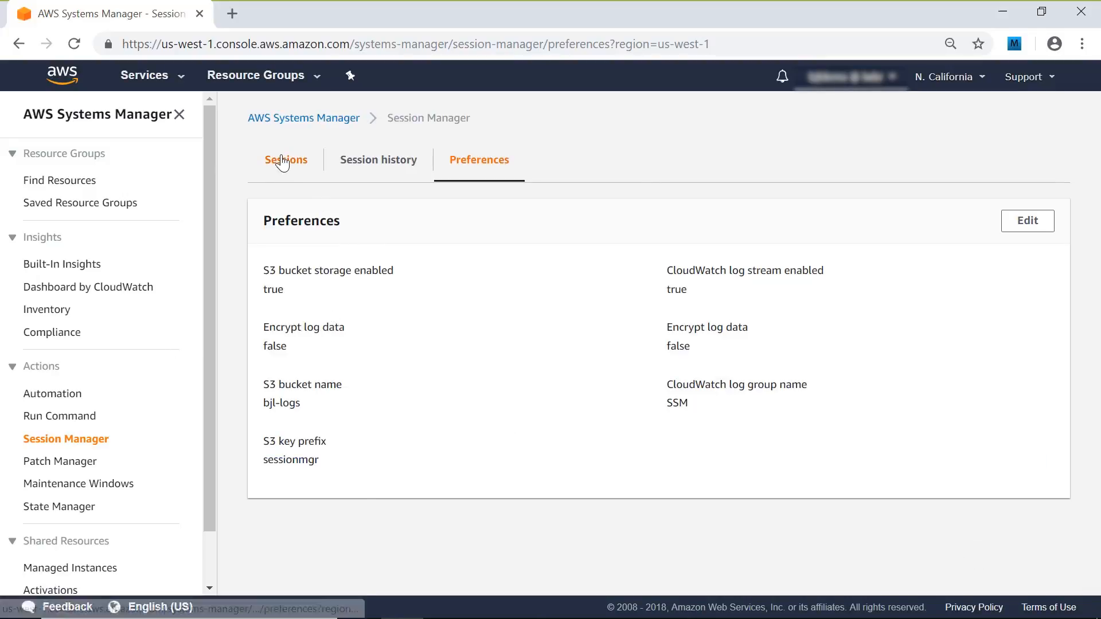
# From the Sessions list, start a session targeting the Linux-Web instance i-0834ec193554ffc01.
pyautogui.click(286, 160)
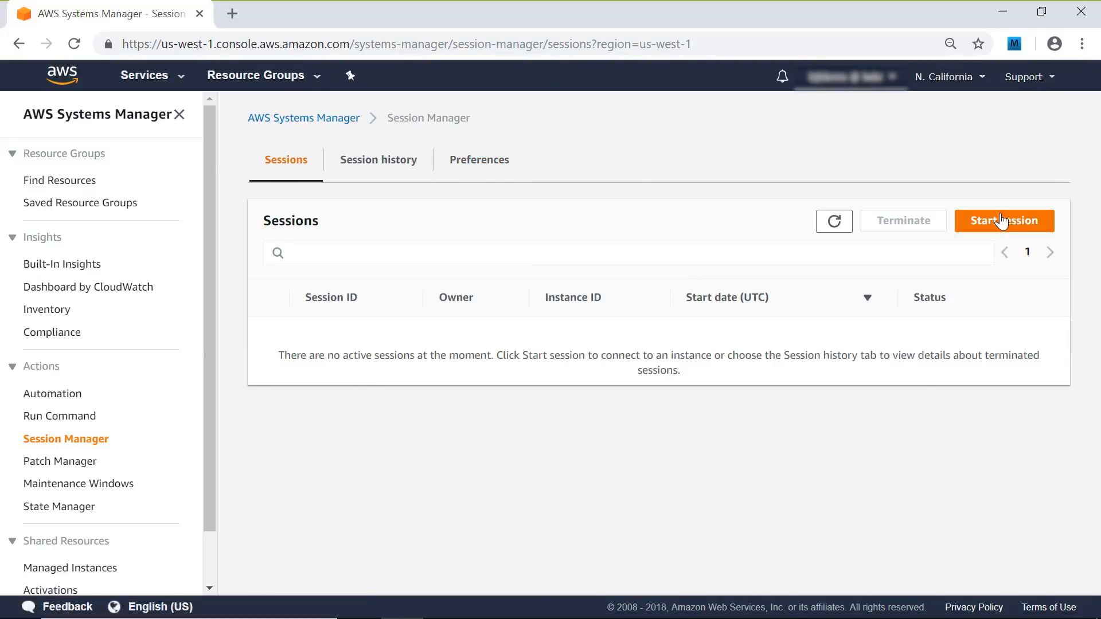
pyautogui.click(1003, 220)
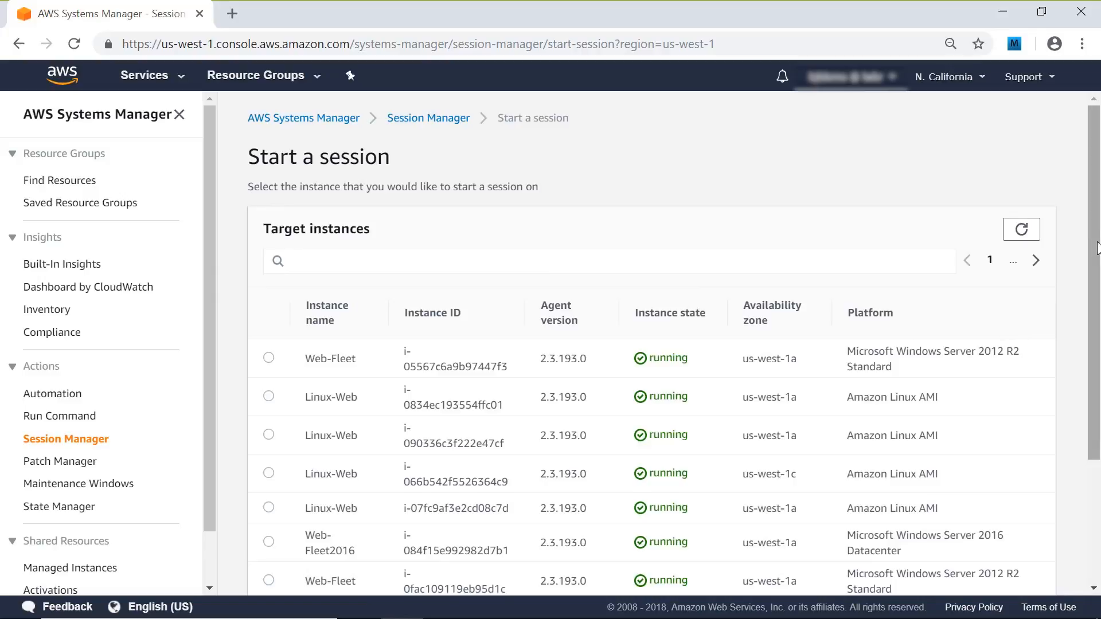
pyautogui.scroll(-3)
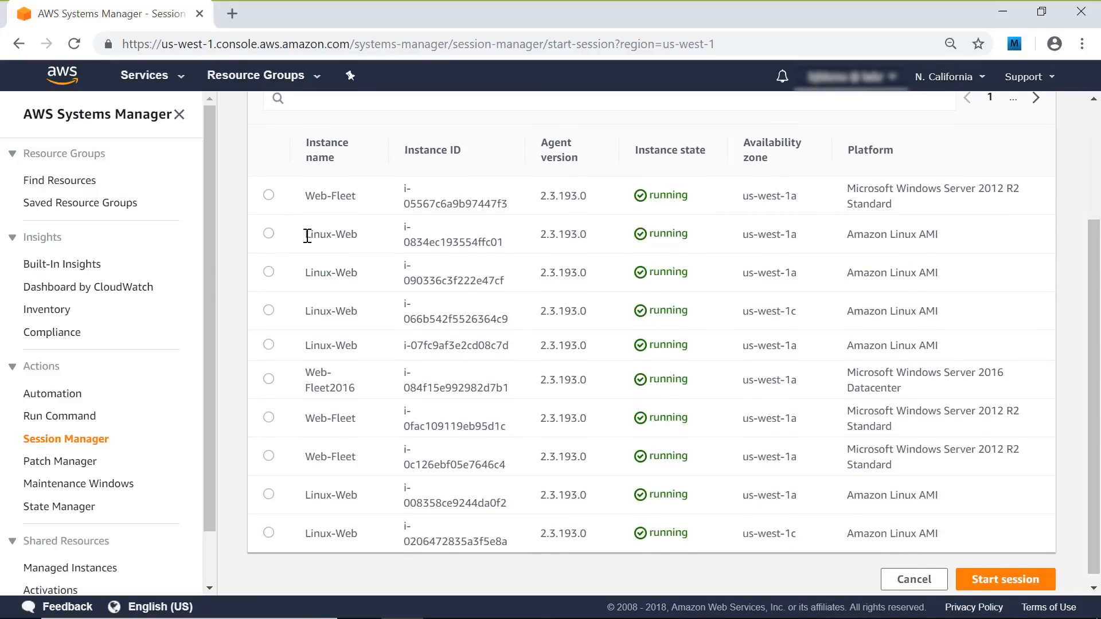
pyautogui.click(269, 233)
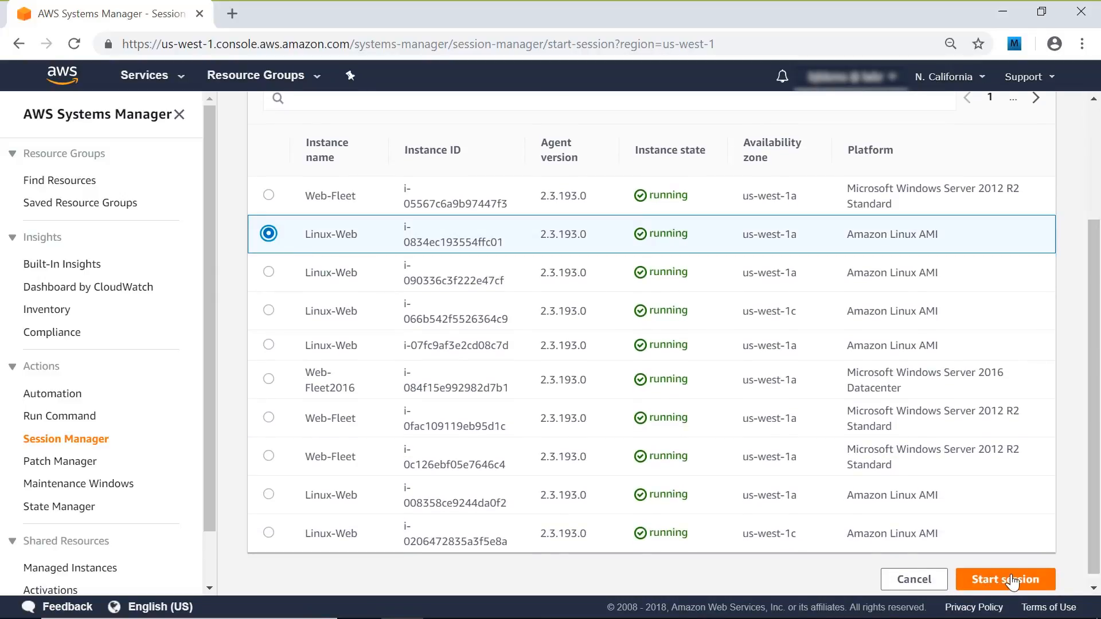
pyautogui.click(1005, 579)
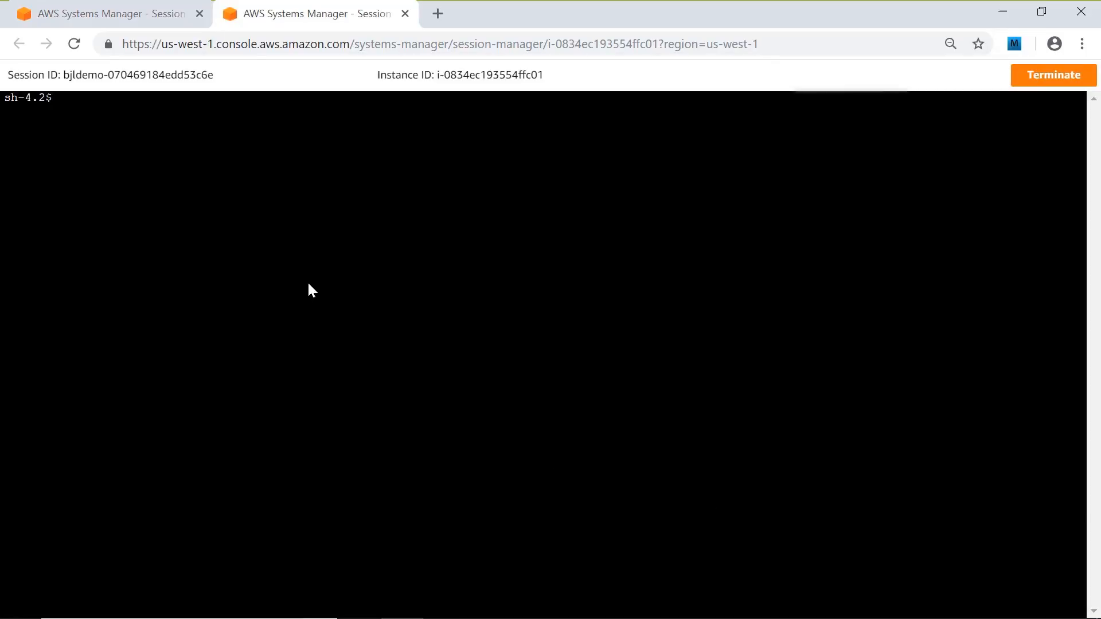
# Run whoami, df -hT, ifconfig and ps in the Linux shell session.
pyautogui.write('who')
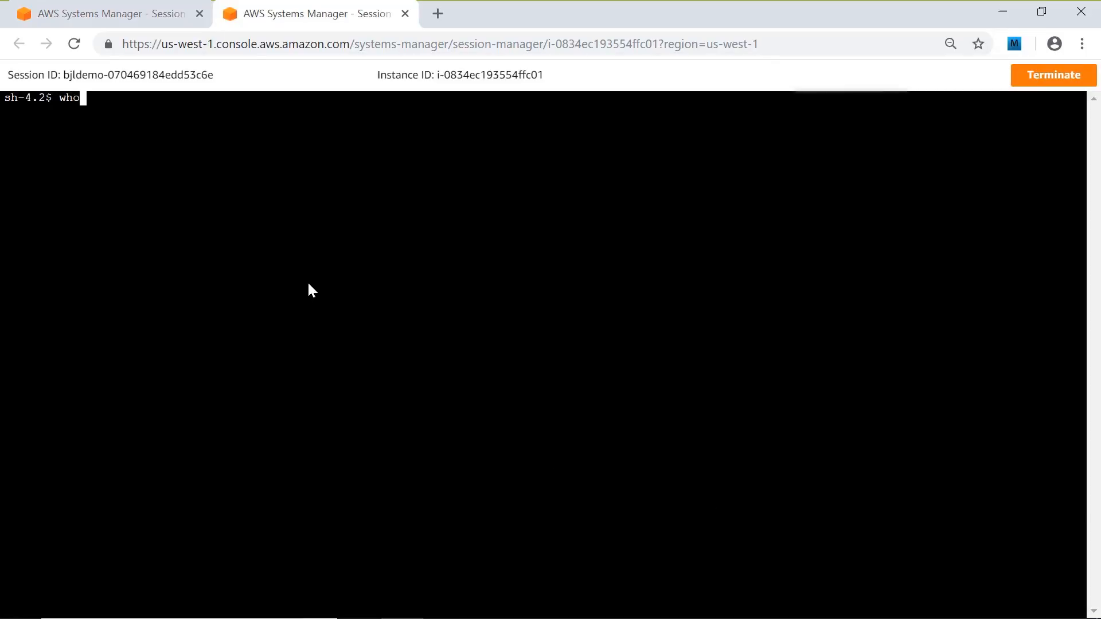
pyautogui.press('Return')
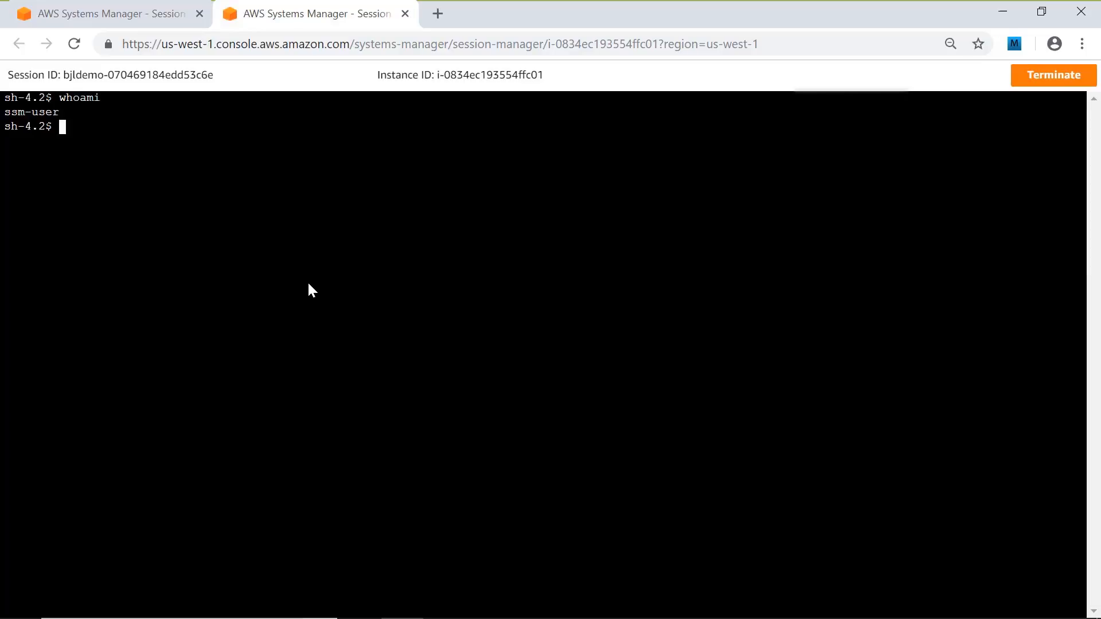
pyautogui.write('df -')
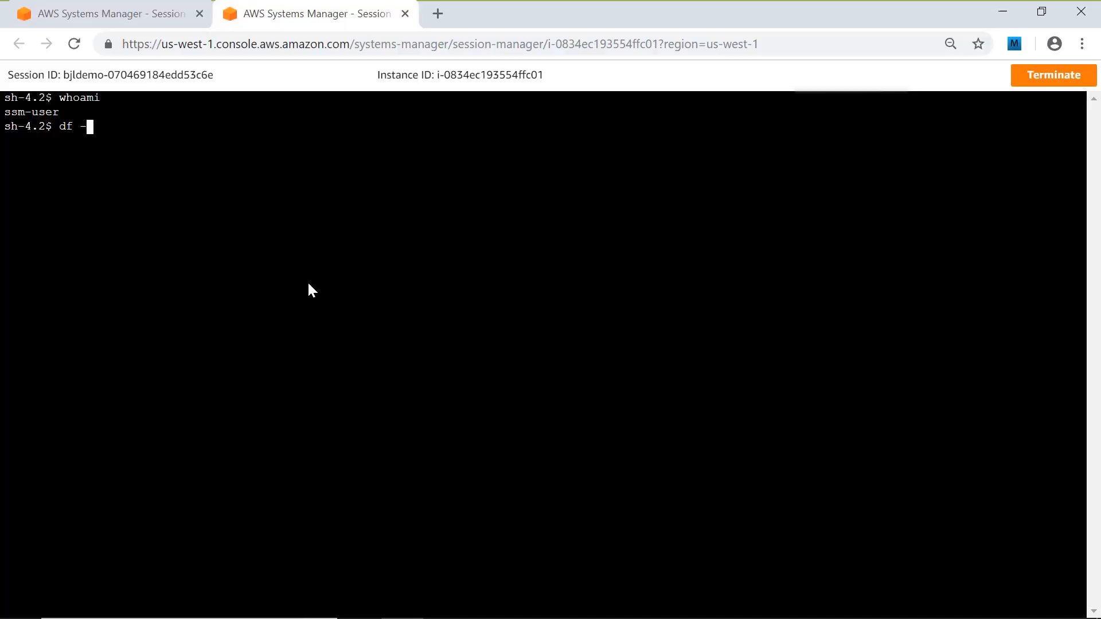
pyautogui.press('Return')
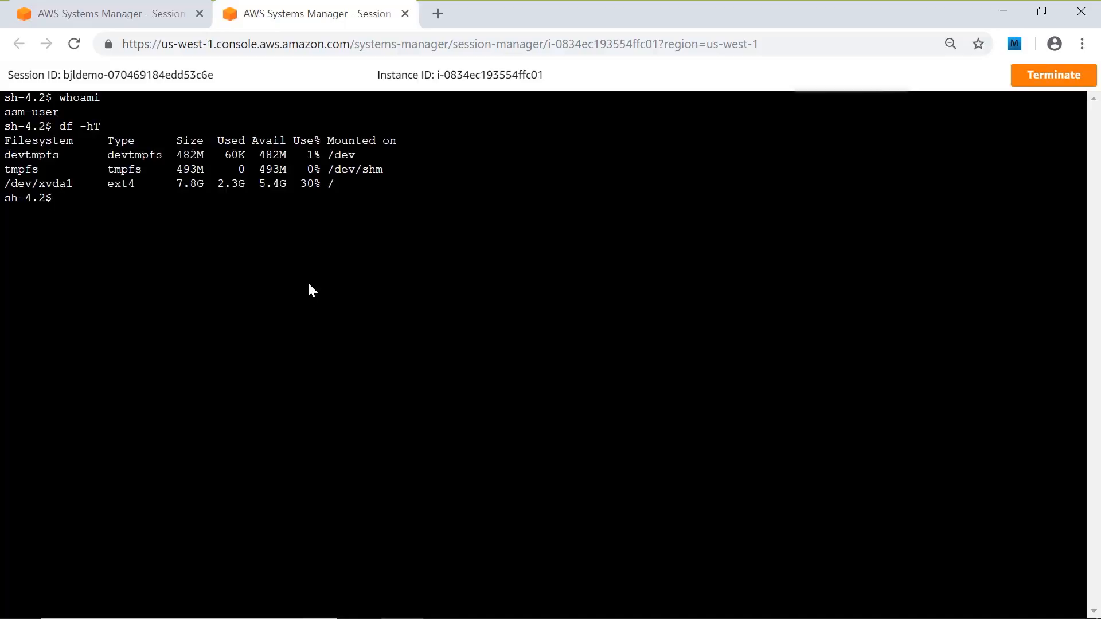
pyautogui.write('ifconfig')
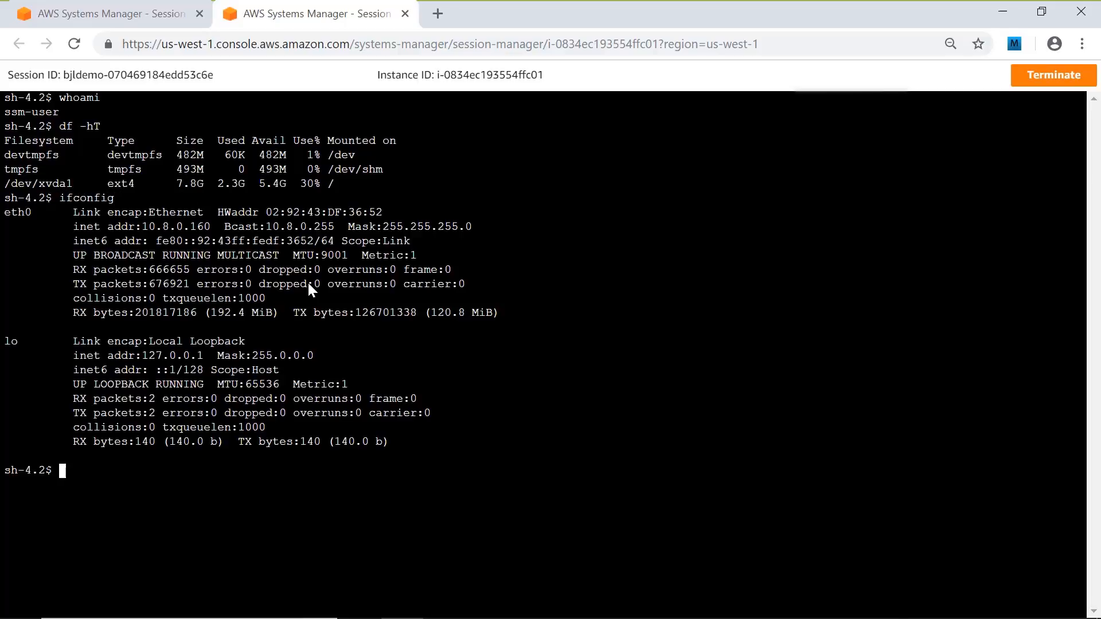
pyautogui.write('ps')
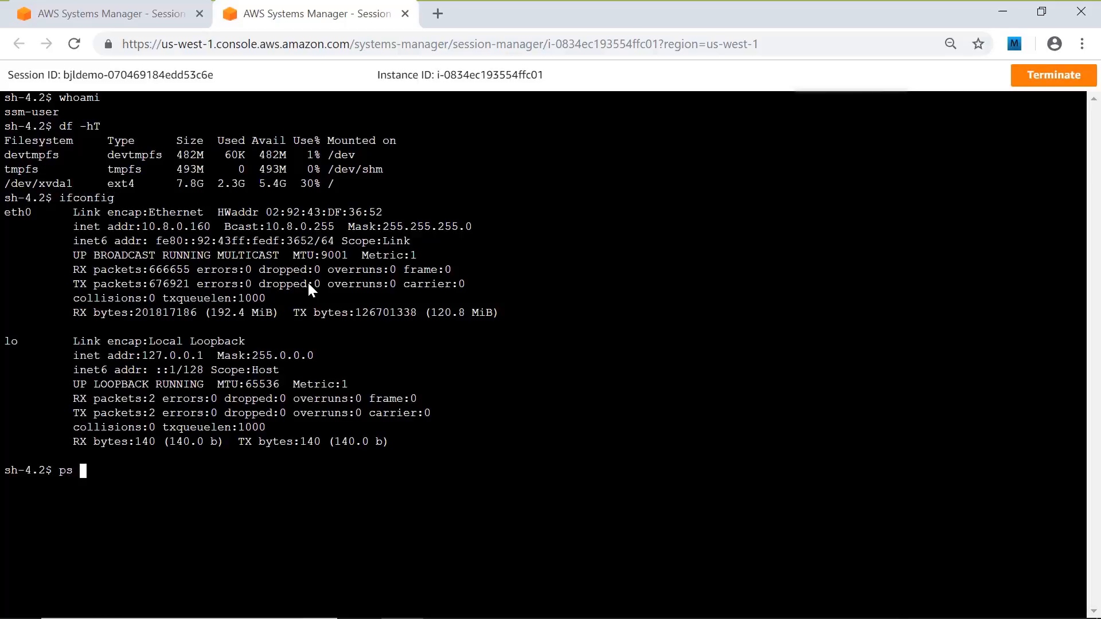
pyautogui.press('Return')
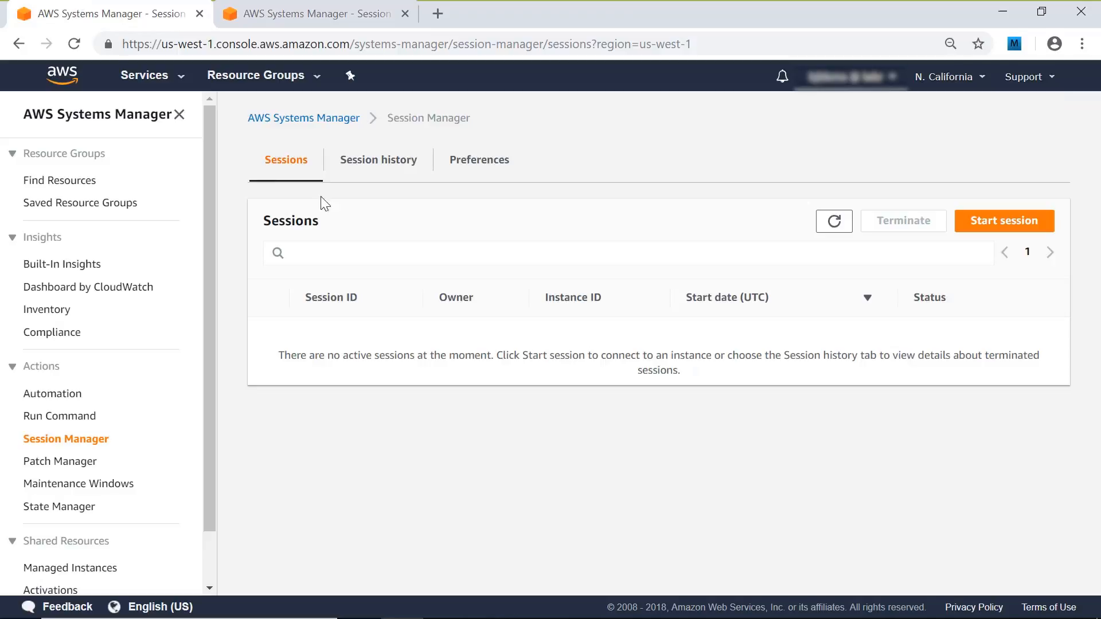
pyautogui.moveTo(1004, 221)
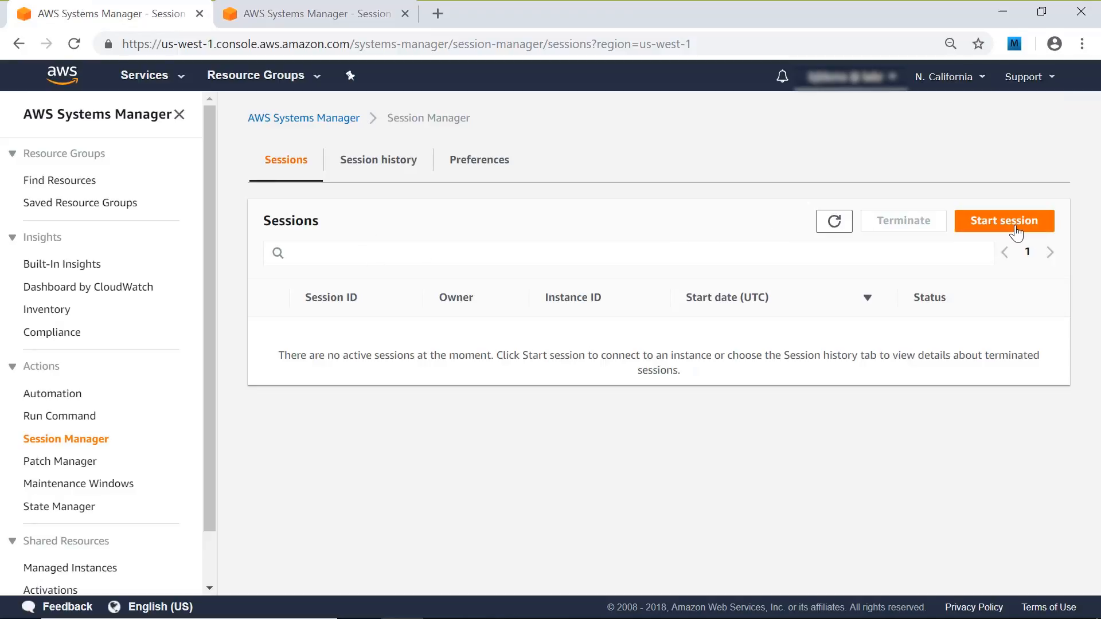
# Start a session targeting the Web-Fleet2016 Windows instance i-084f15e992982d7b1.
pyautogui.click(1003, 221)
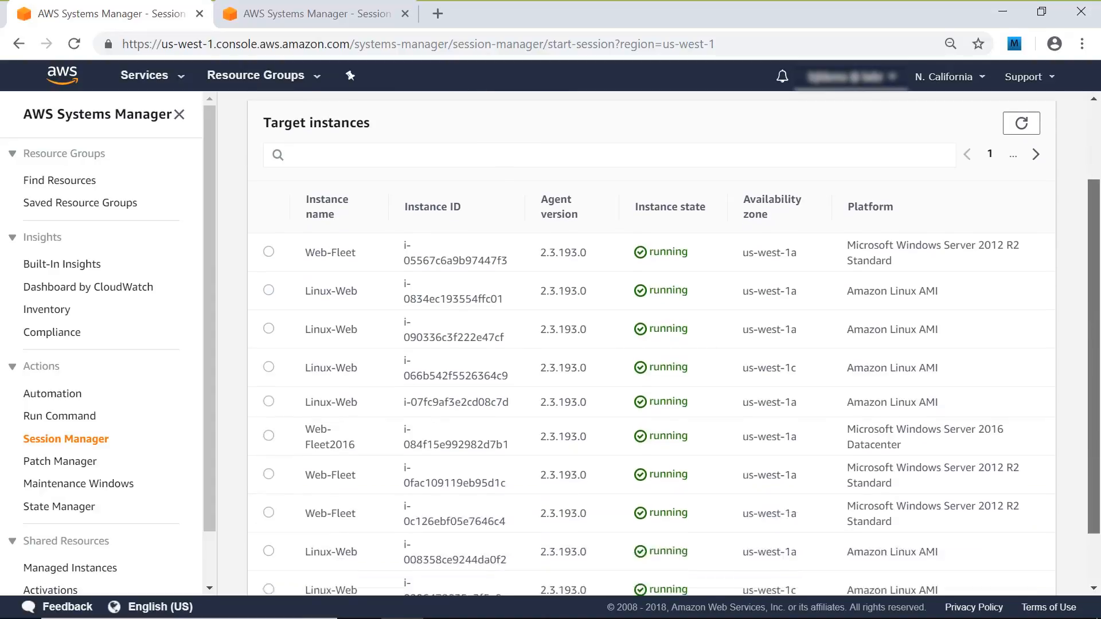
pyautogui.scroll(-3)
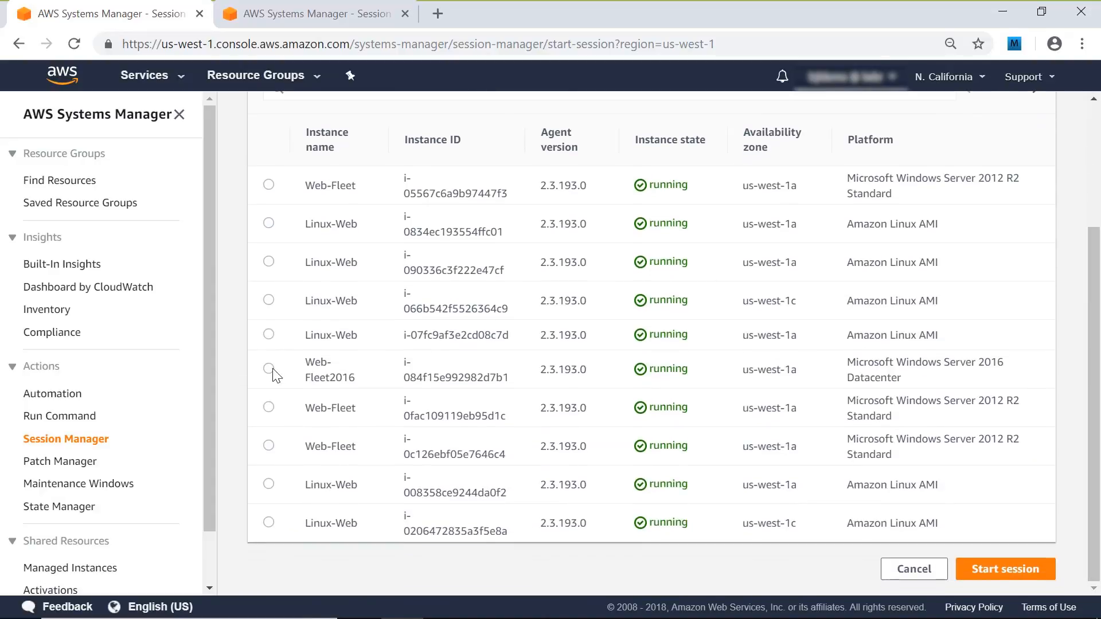
pyautogui.click(268, 368)
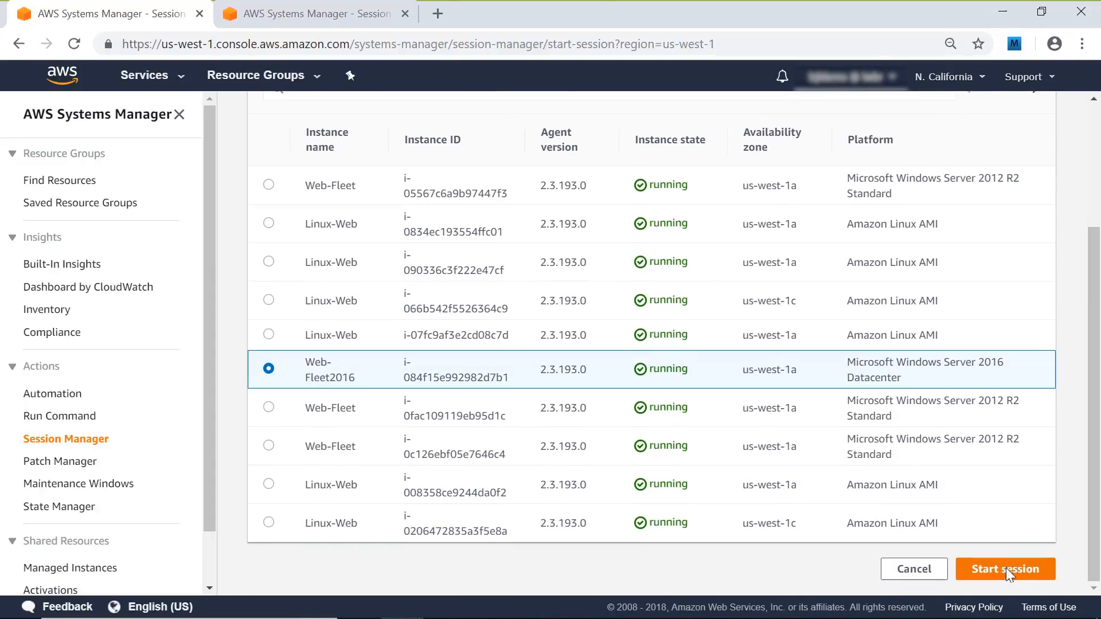
pyautogui.click(1004, 569)
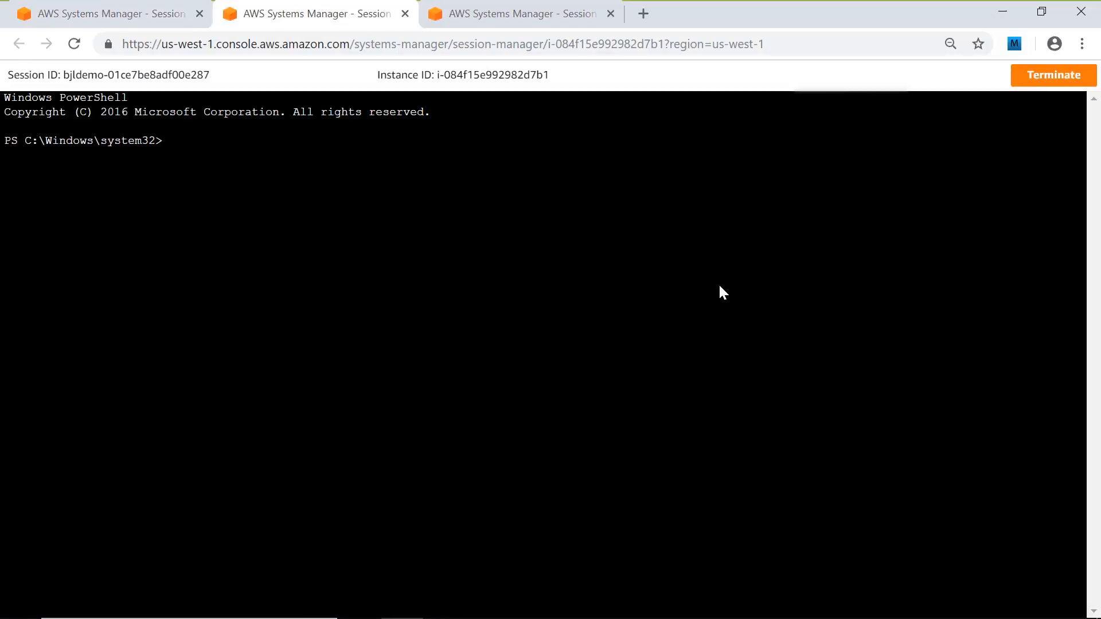
# Run whoami, get-disk and get-psdrive in the Windows PowerShell session.
pyautogui.write('whoami')
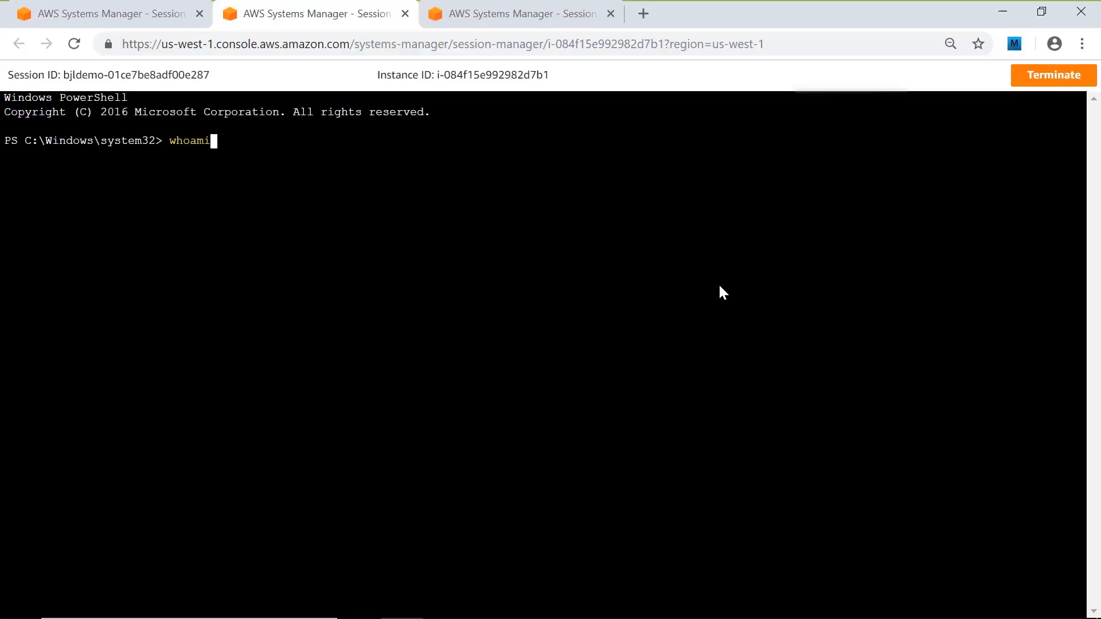
pyautogui.press('Return')
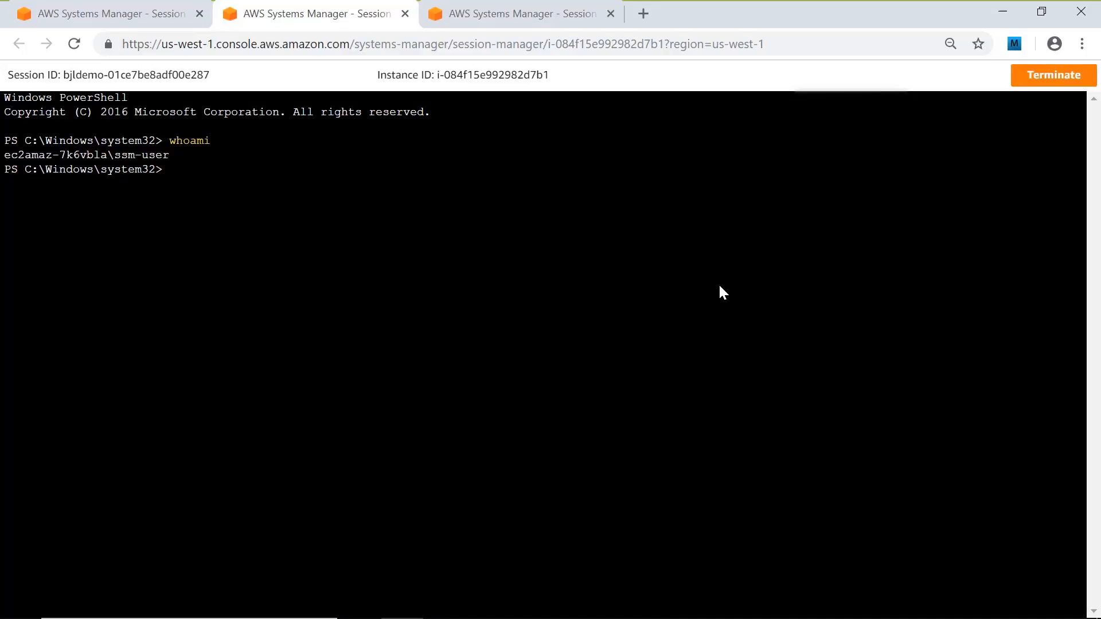
pyautogui.write('get-disk')
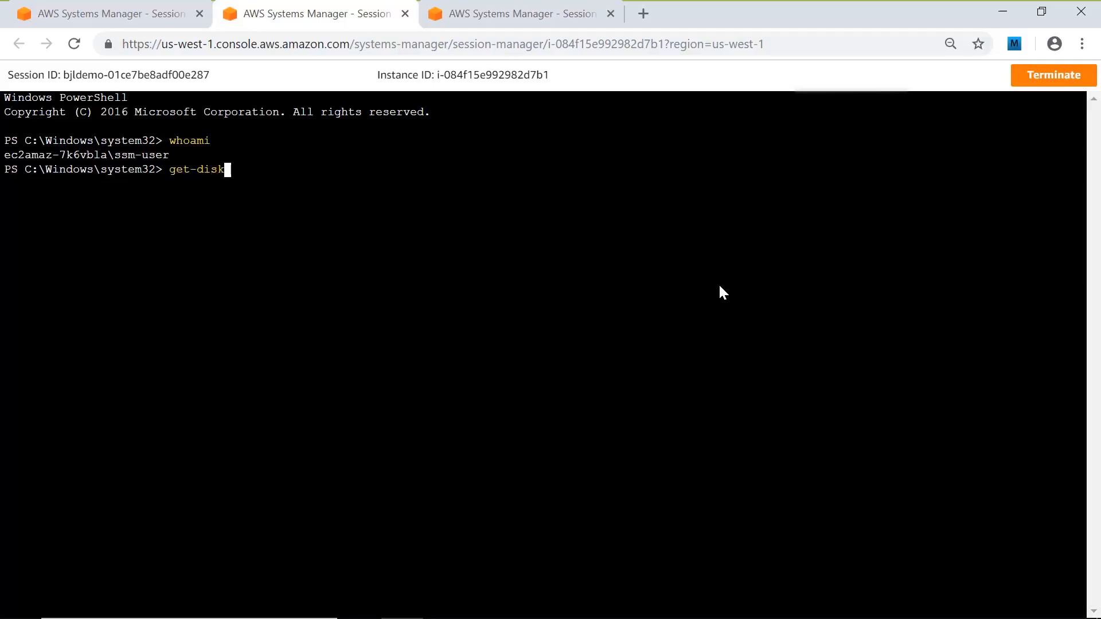
pyautogui.press('Return')
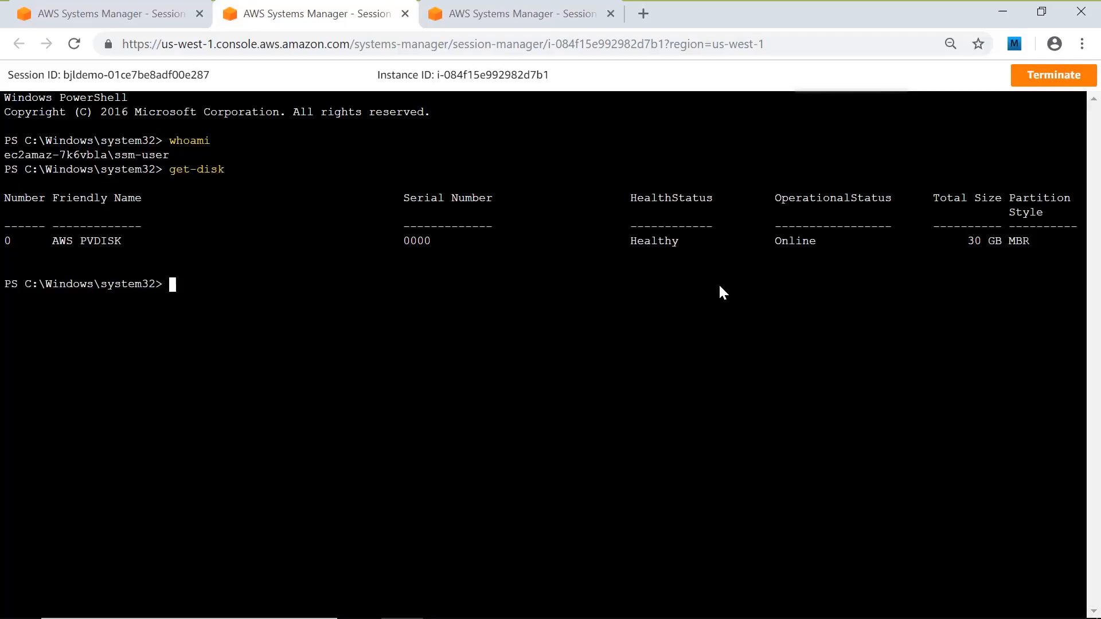
pyautogui.write('g')
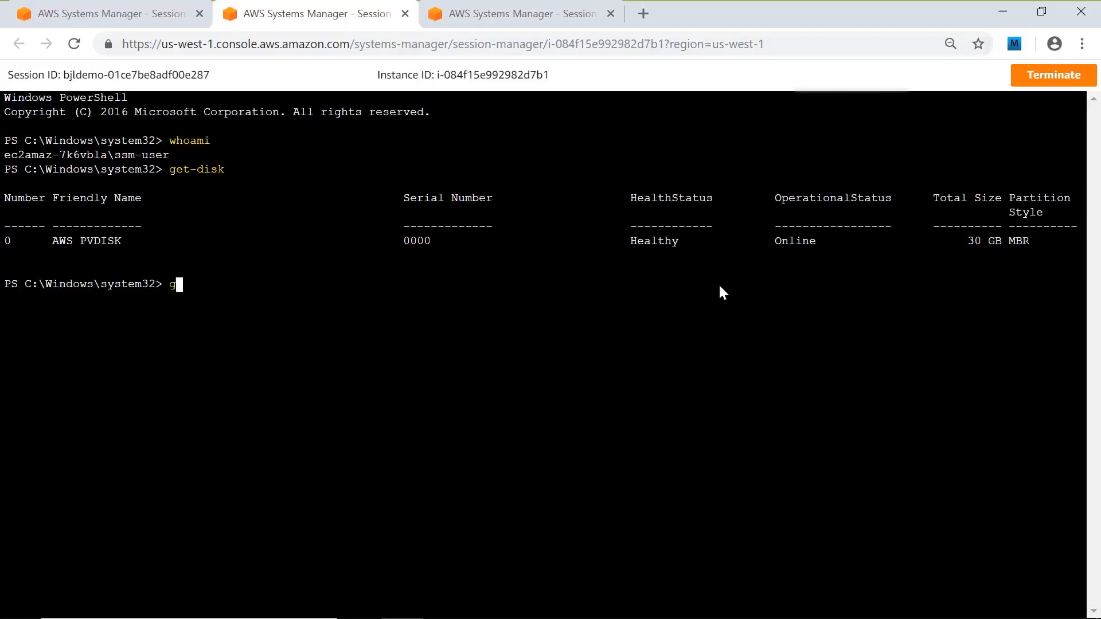
pyautogui.write('et-psd')
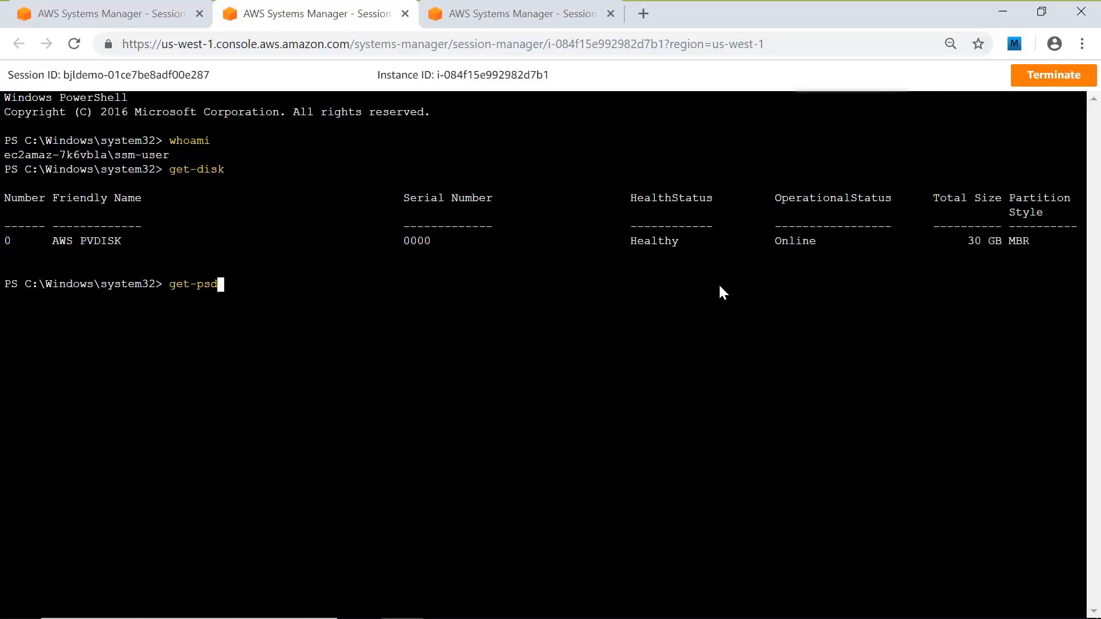
pyautogui.press('Return')
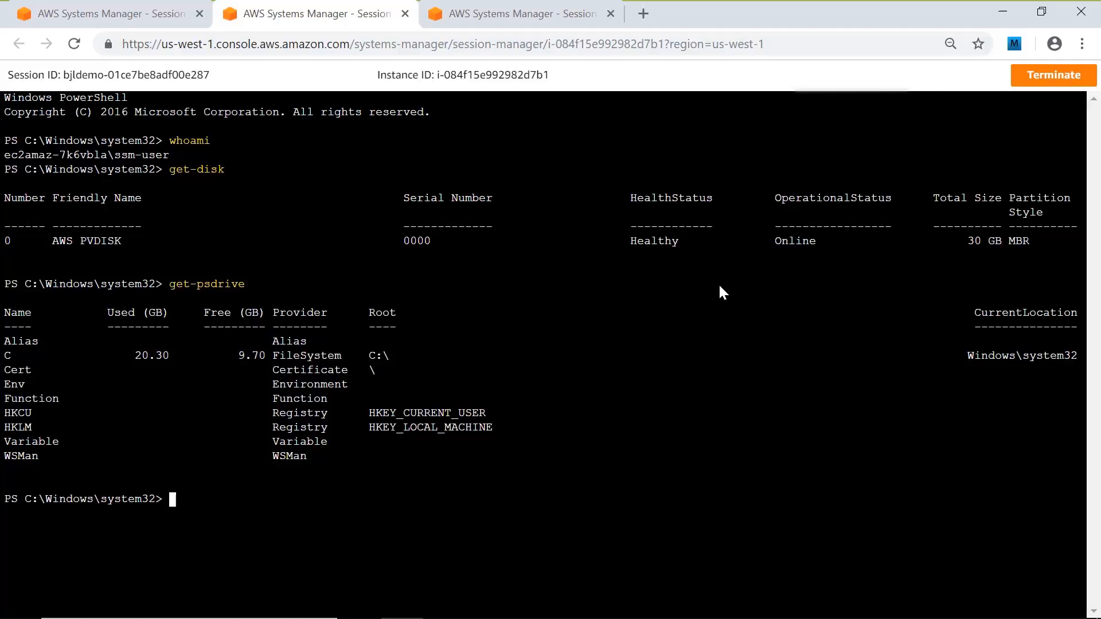
# Run ipconfig and get-process to show network settings and running processes.
pyautogui.write('ipconfi')
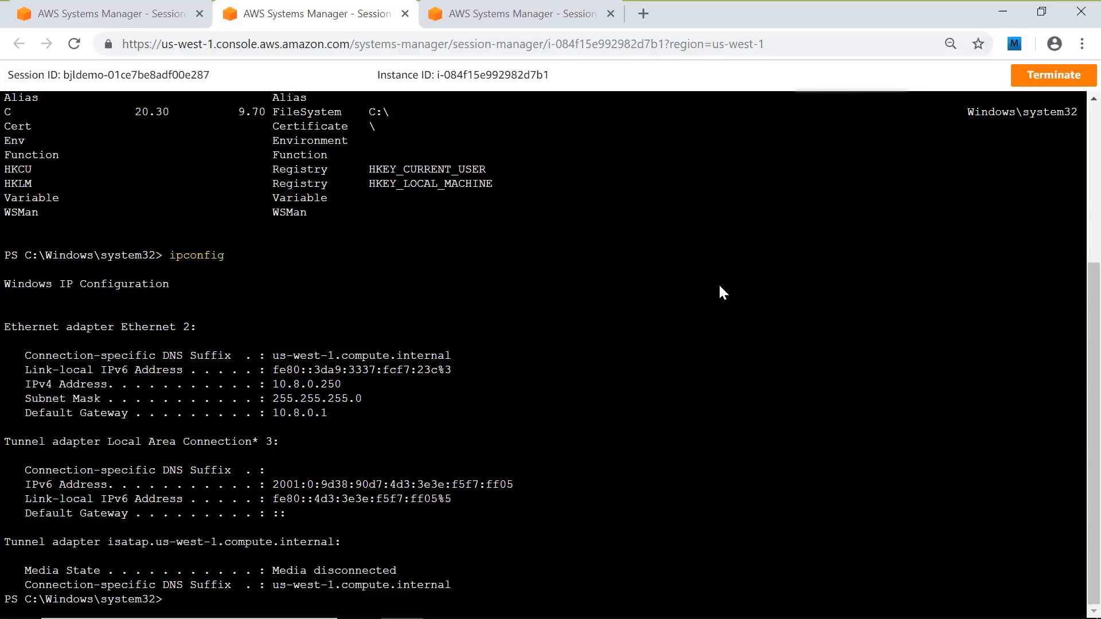
pyautogui.write('get')
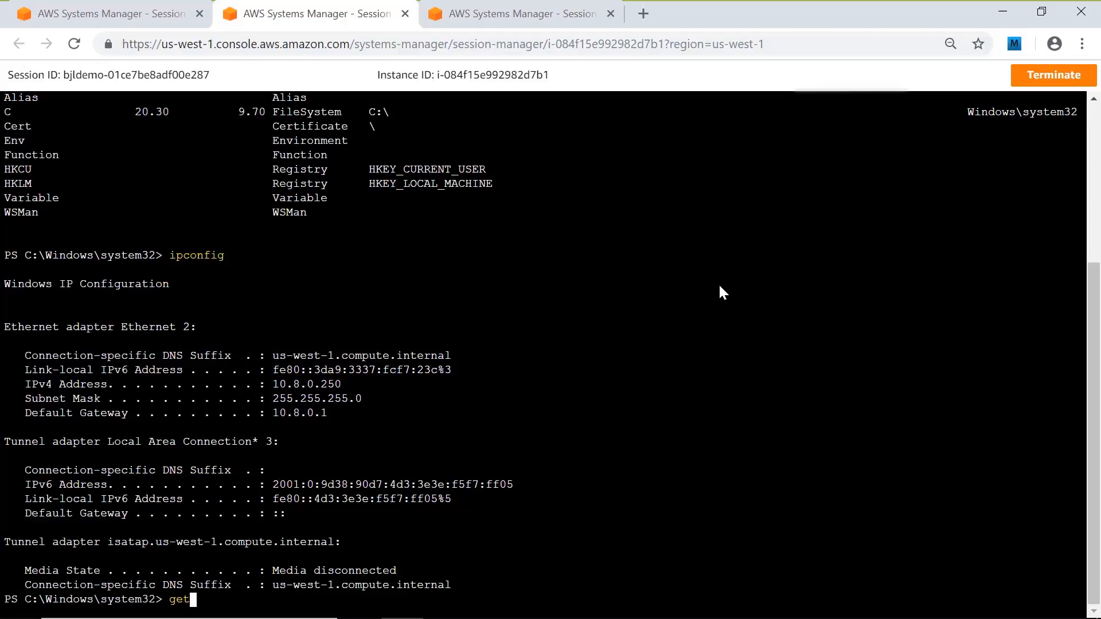
pyautogui.write('-pro')
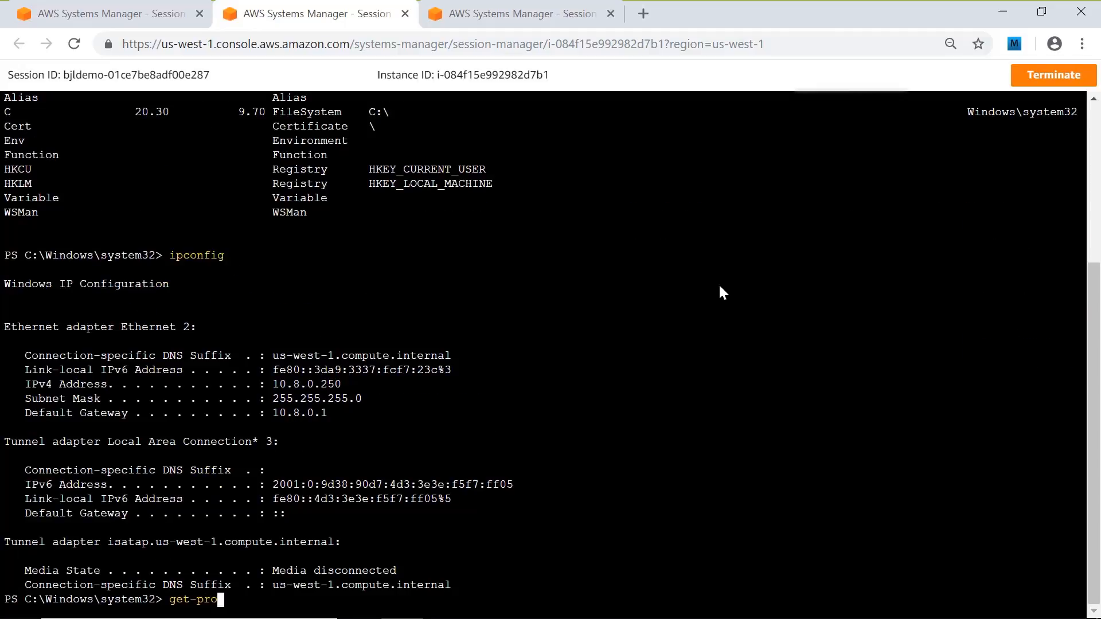
pyautogui.press('Return')
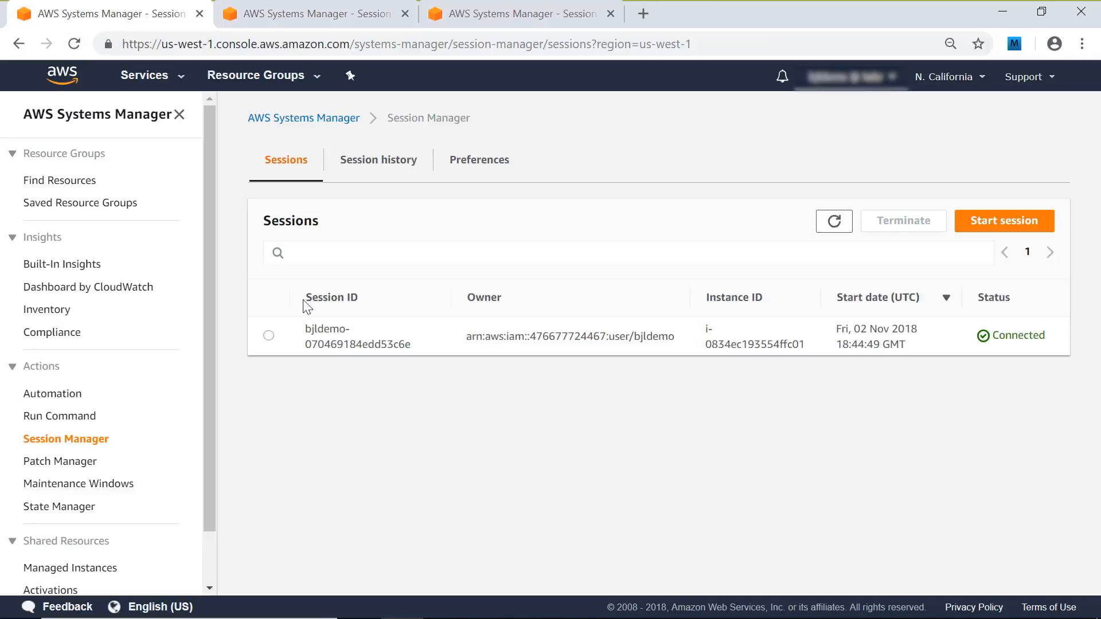
# Refresh the active sessions list, then switch to the Session history list.
pyautogui.click(833, 220)
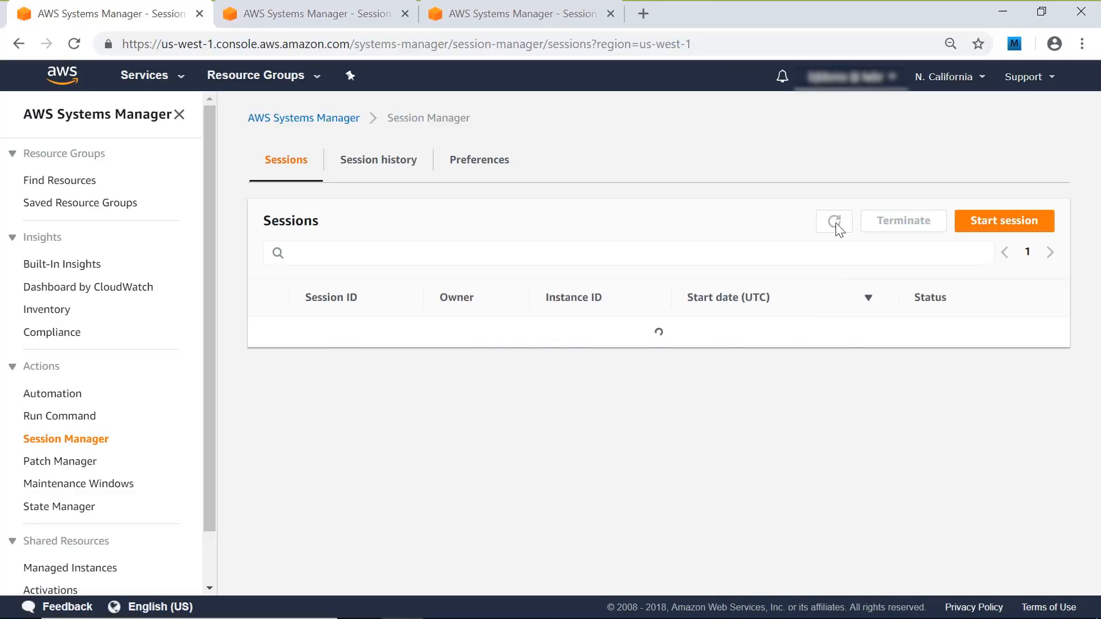
pyautogui.click(833, 220)
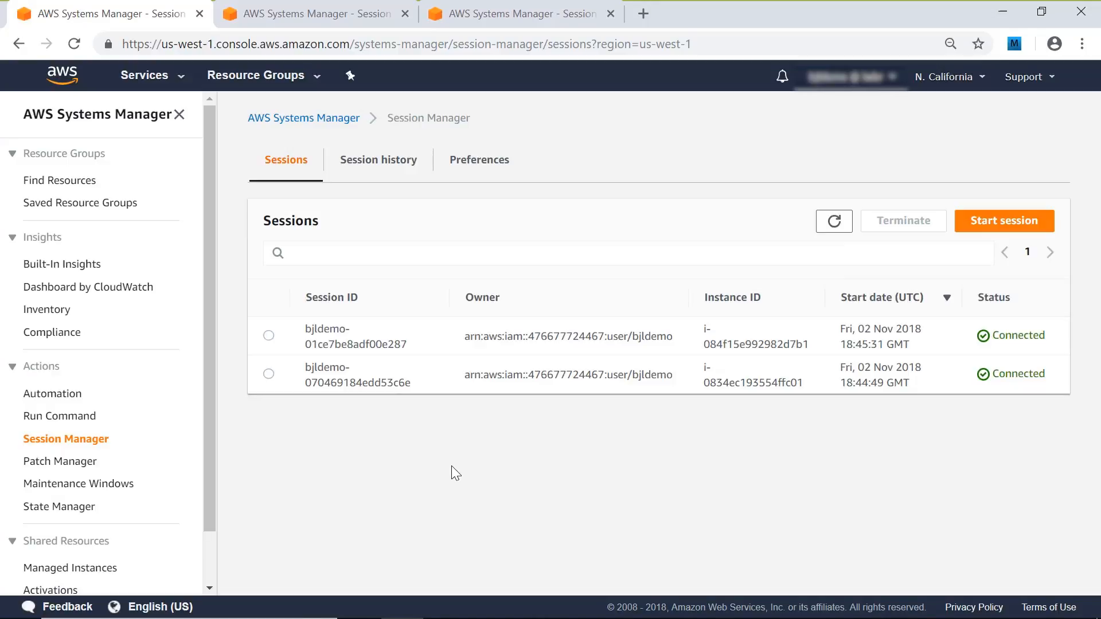
pyautogui.click(377, 160)
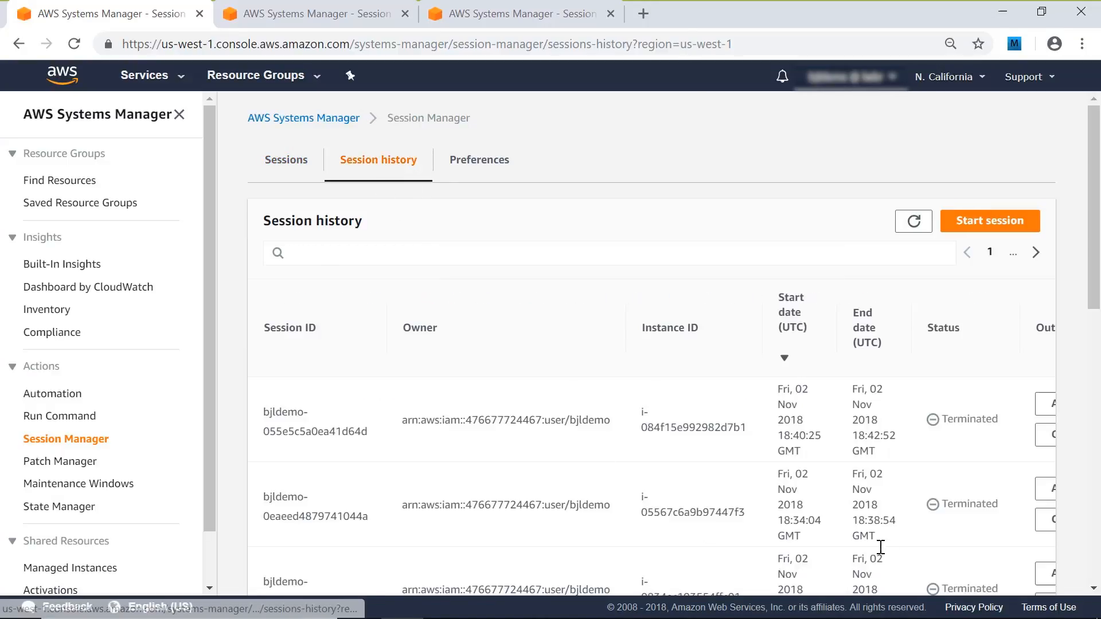
pyautogui.moveTo(1058, 454)
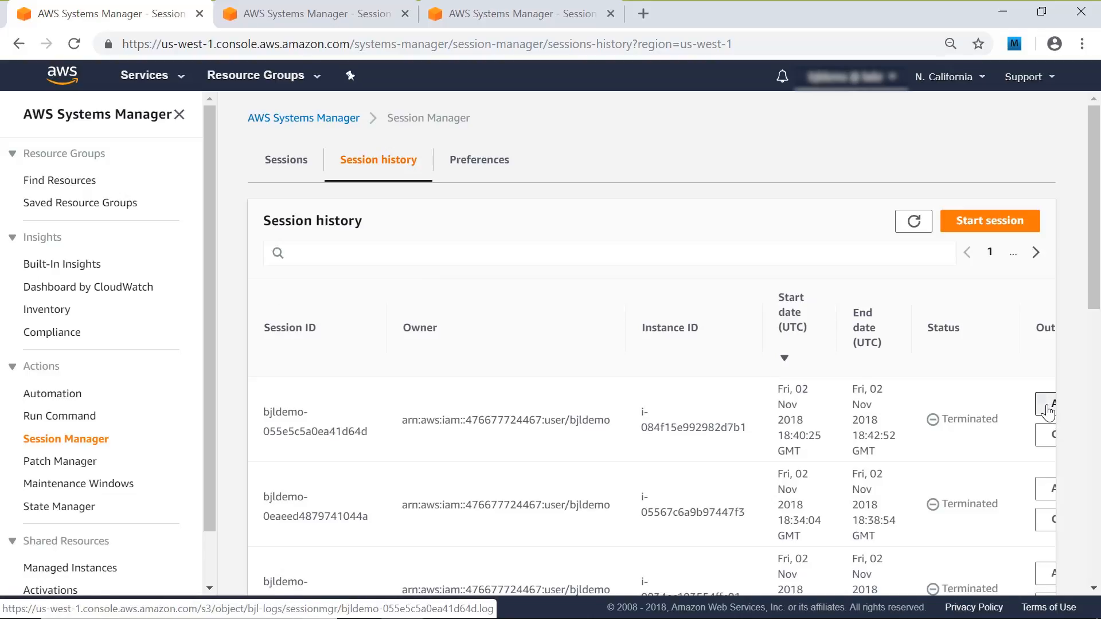
# Download the first session's transcript (bjldemo-055e5c5a0ea41d64d) from its Amazon S3 output link.
pyautogui.click(1045, 403)
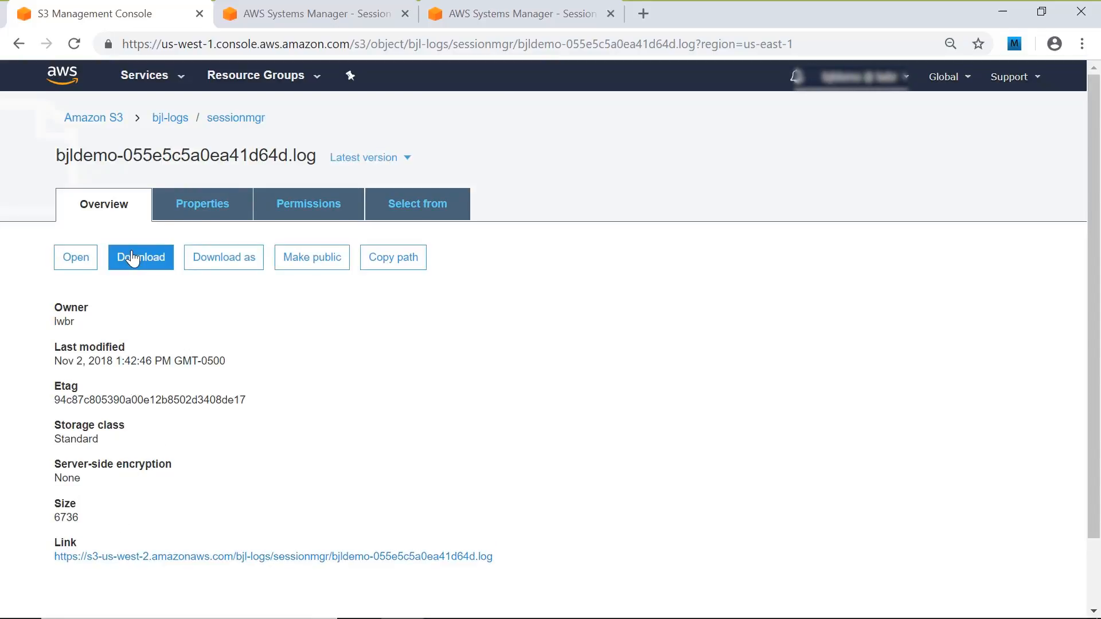
pyautogui.click(140, 257)
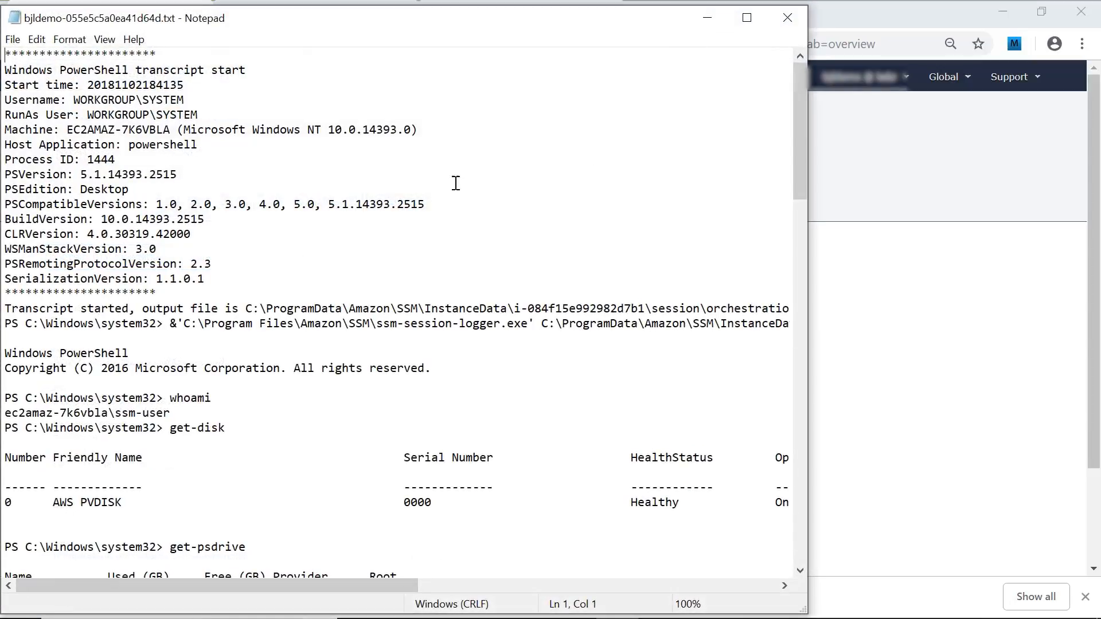
# Read the PowerShell transcript in Notepad to its 18:42:40 end time and close it.
pyautogui.scroll(-3)
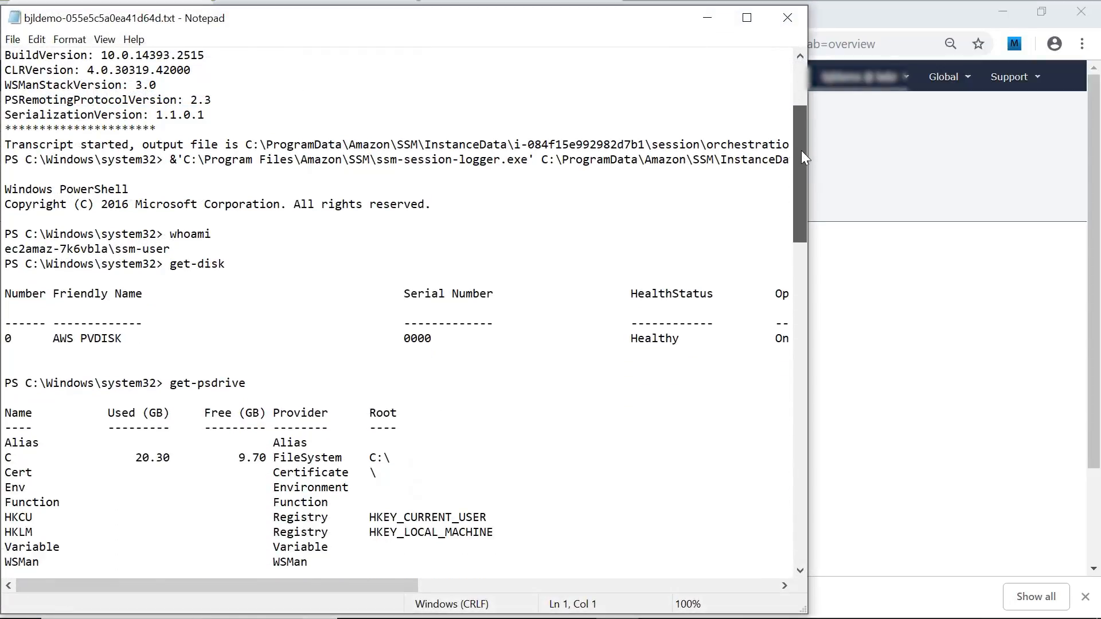
pyautogui.scroll(-3)
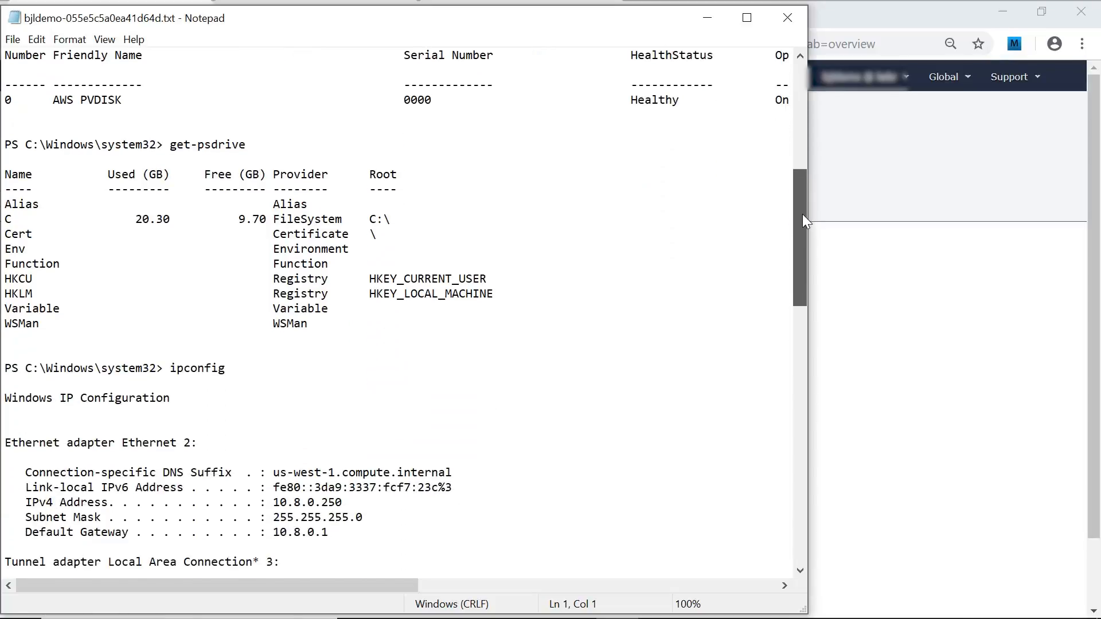
pyautogui.scroll(-3)
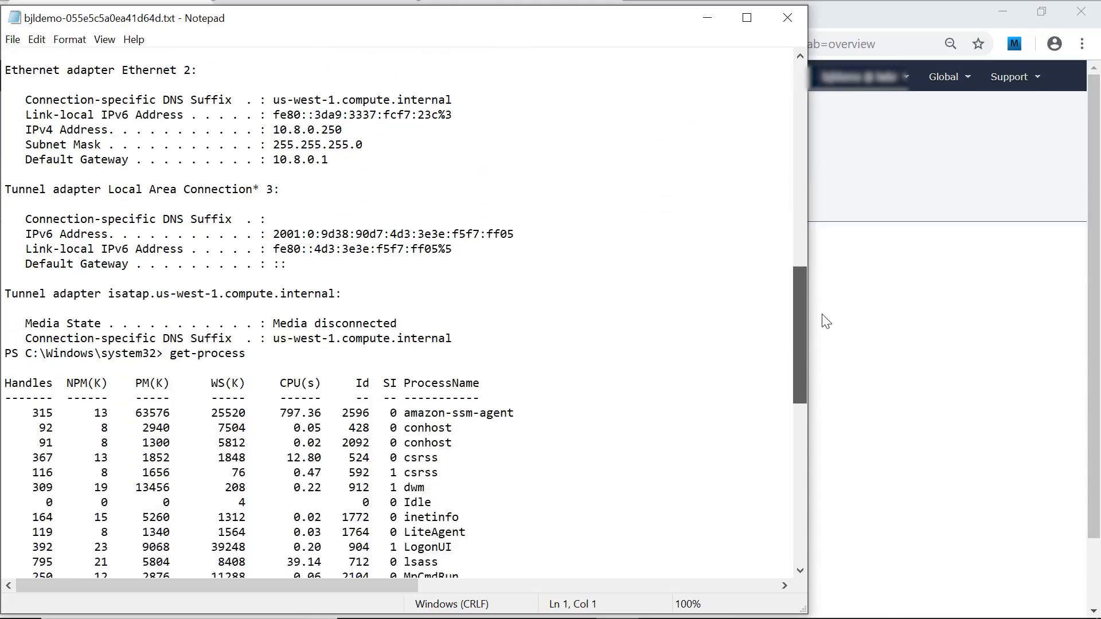
pyautogui.scroll(-3)
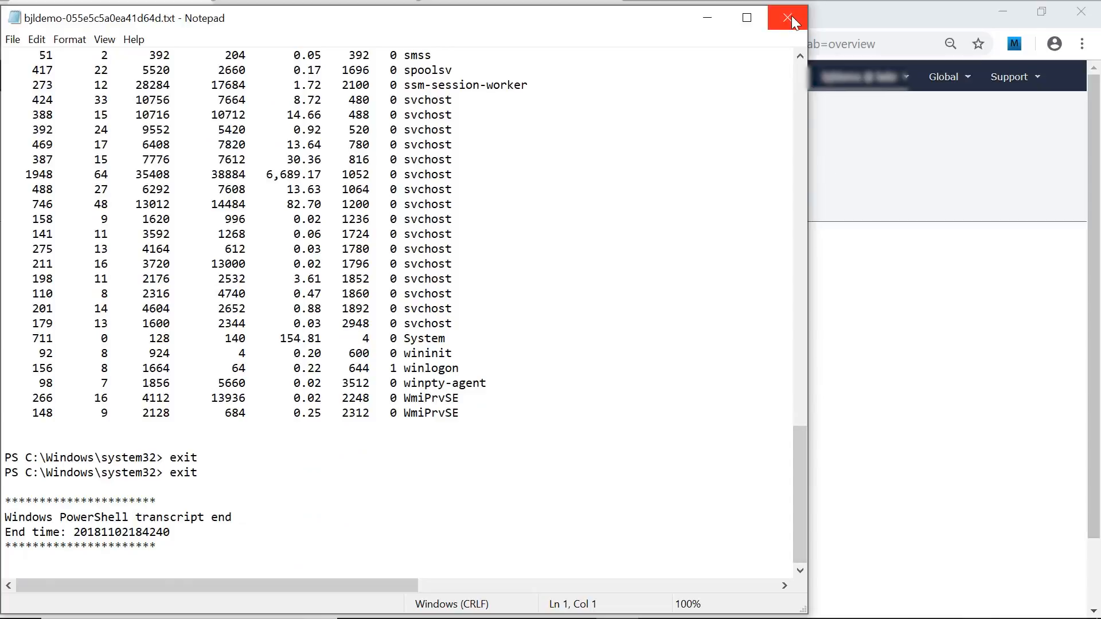
pyautogui.click(786, 17)
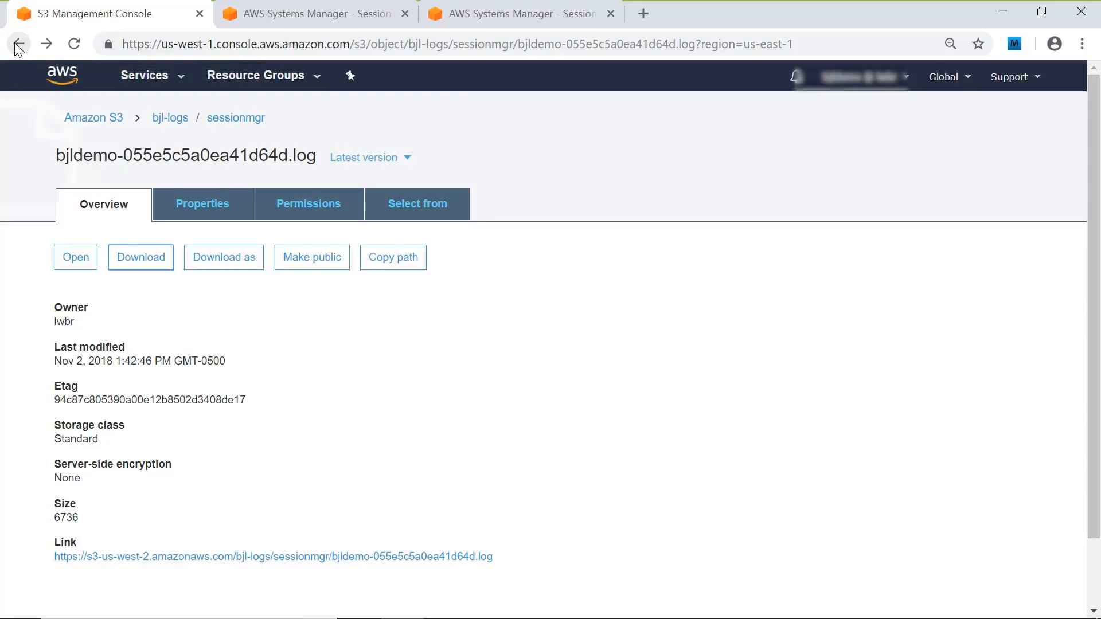
# Go back to the session history and scroll through the S3 and CloudWatch Logs output locations.
pyautogui.click(17, 44)
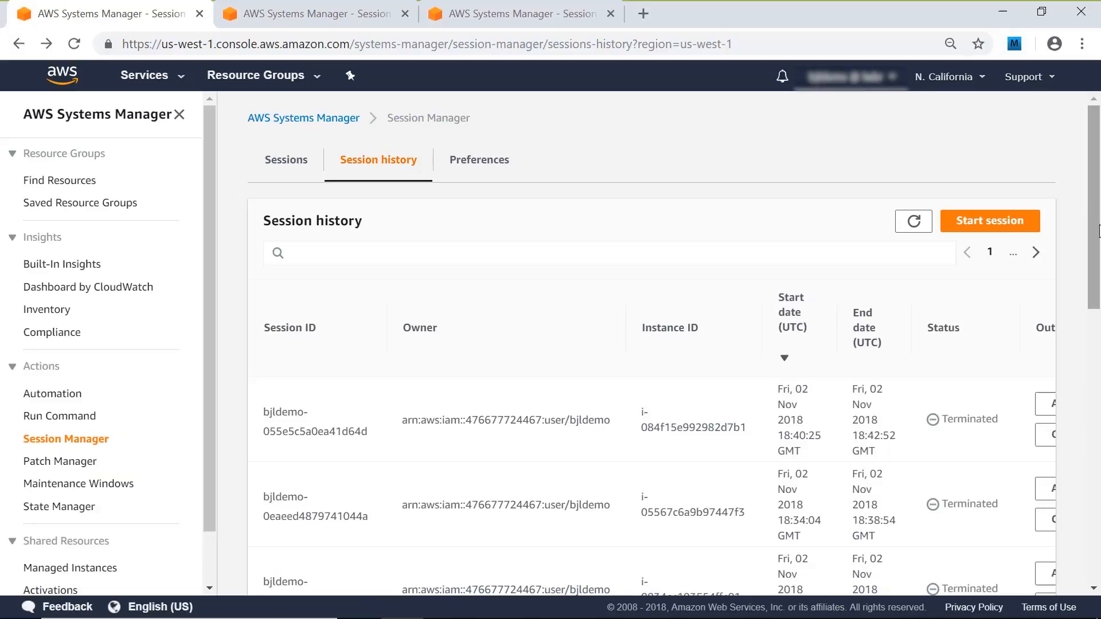
pyautogui.scroll(-3)
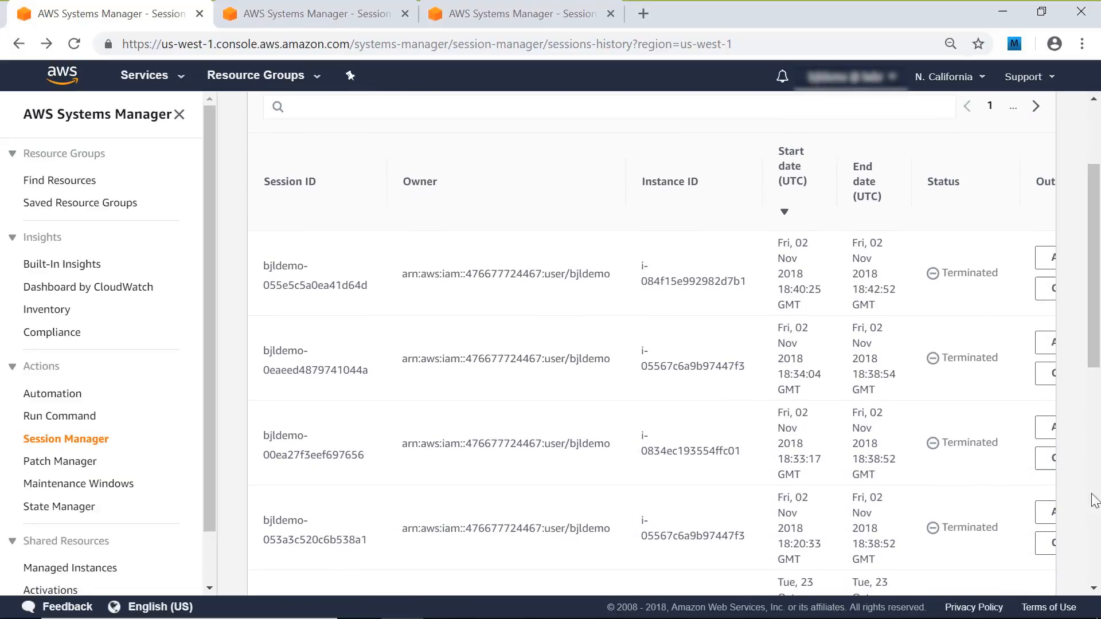
pyautogui.scroll(-3)
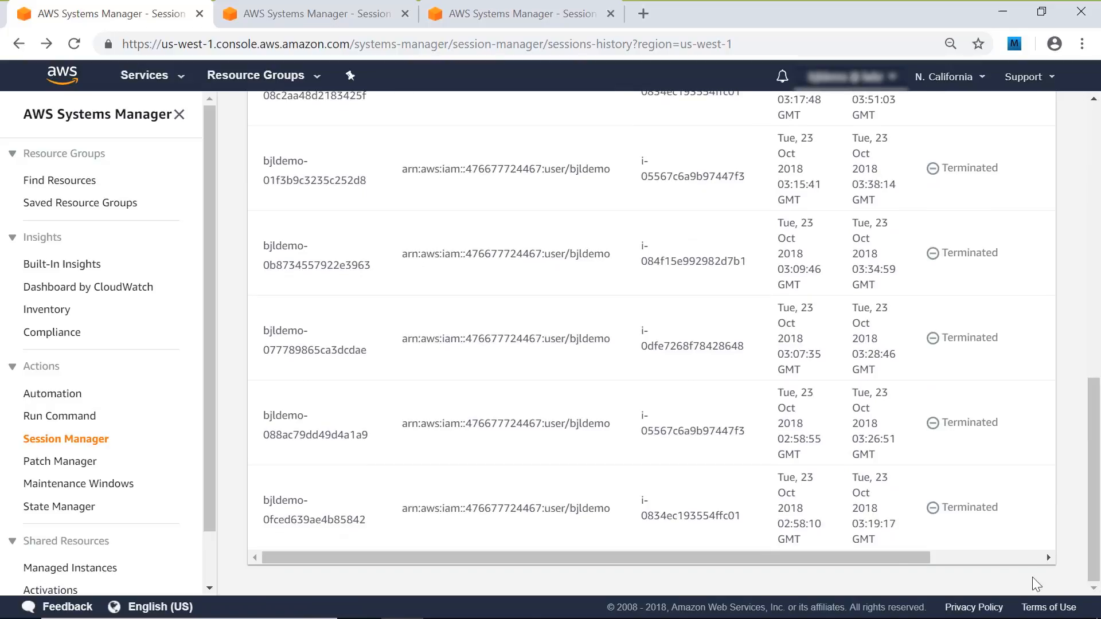
pyautogui.scroll(3)
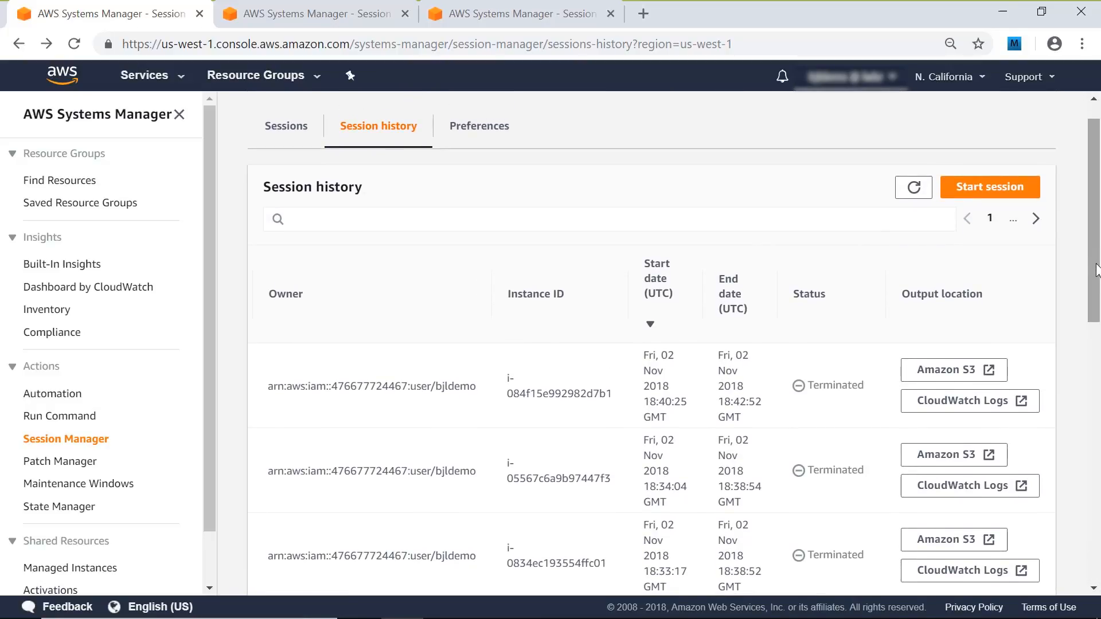
pyautogui.moveTo(995, 430)
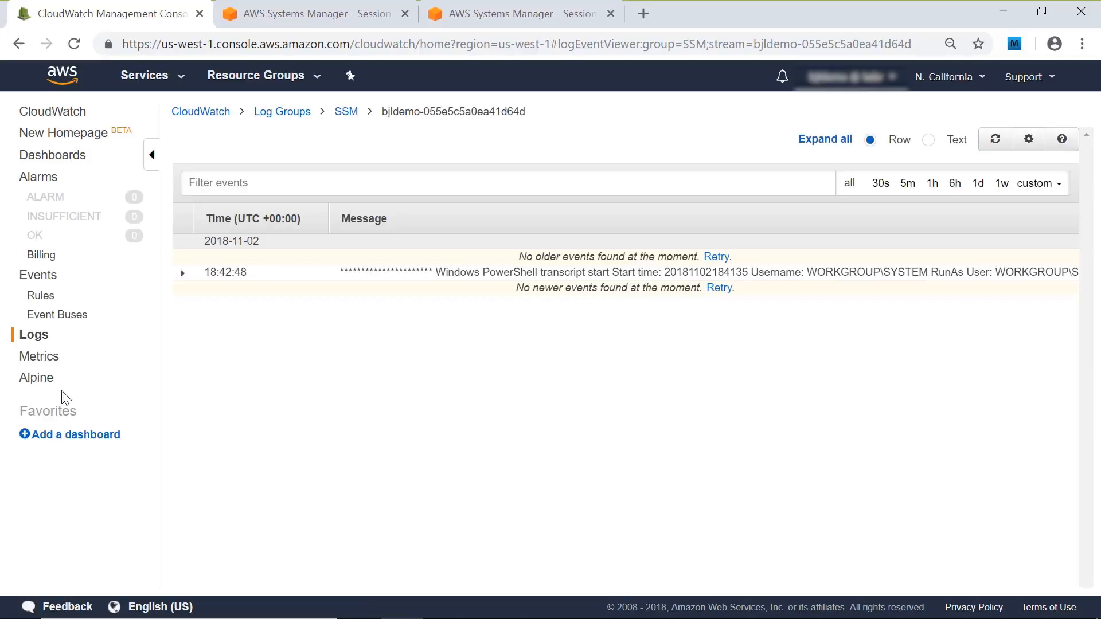
pyautogui.moveTo(606, 274)
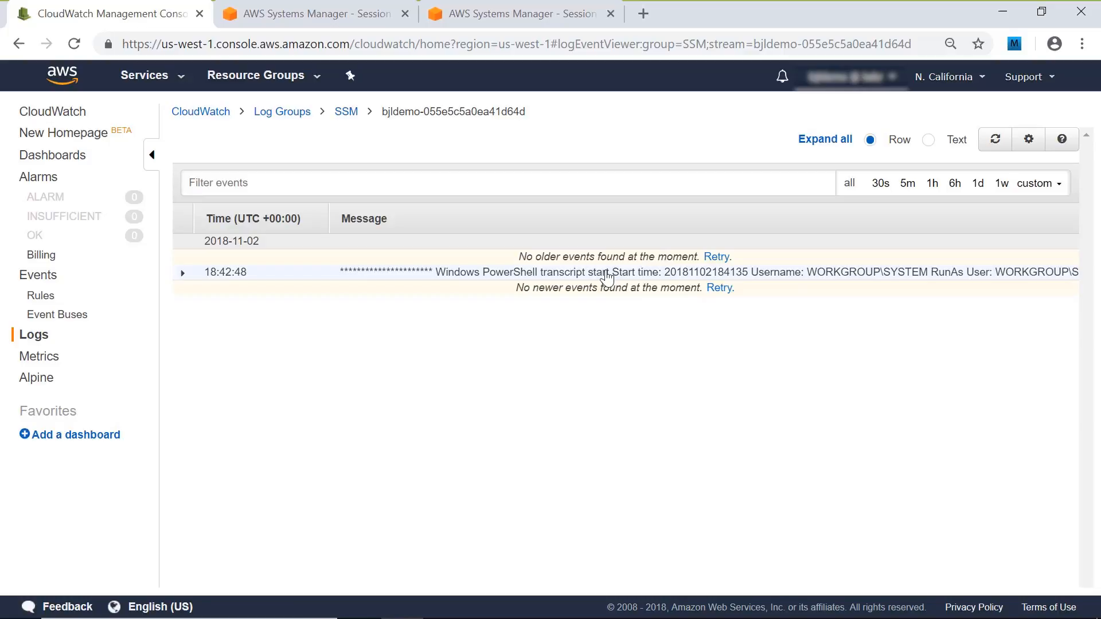
# Expand the 18:42:48 log event for session bjldemo-055e5c5a0ea41d64d and read its PowerShell transcript.
pyautogui.click(182, 272)
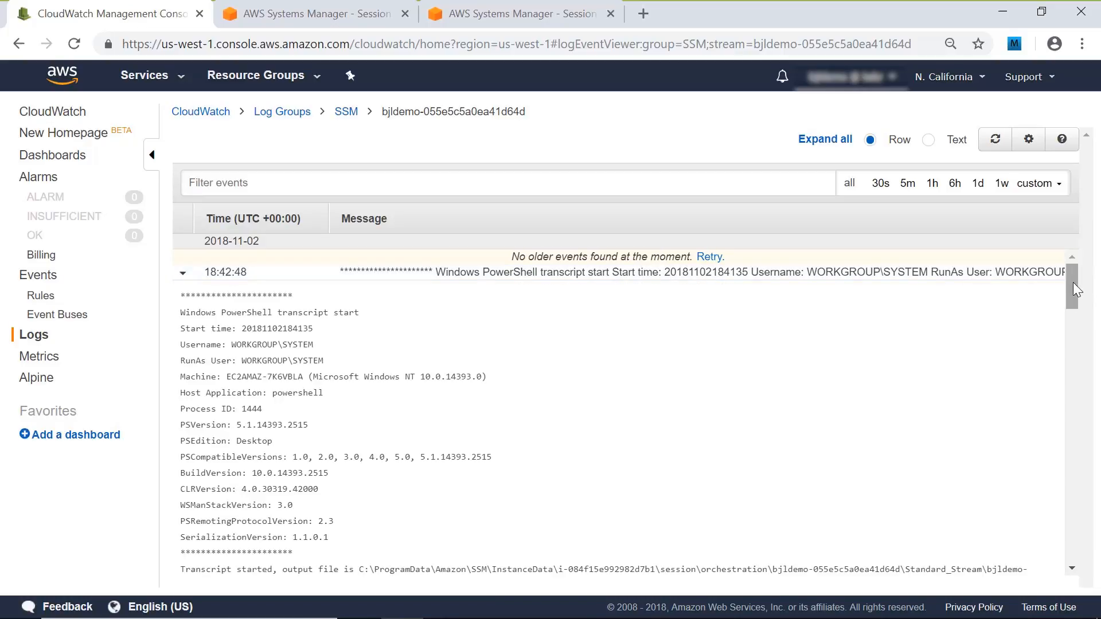
pyautogui.scroll(-3)
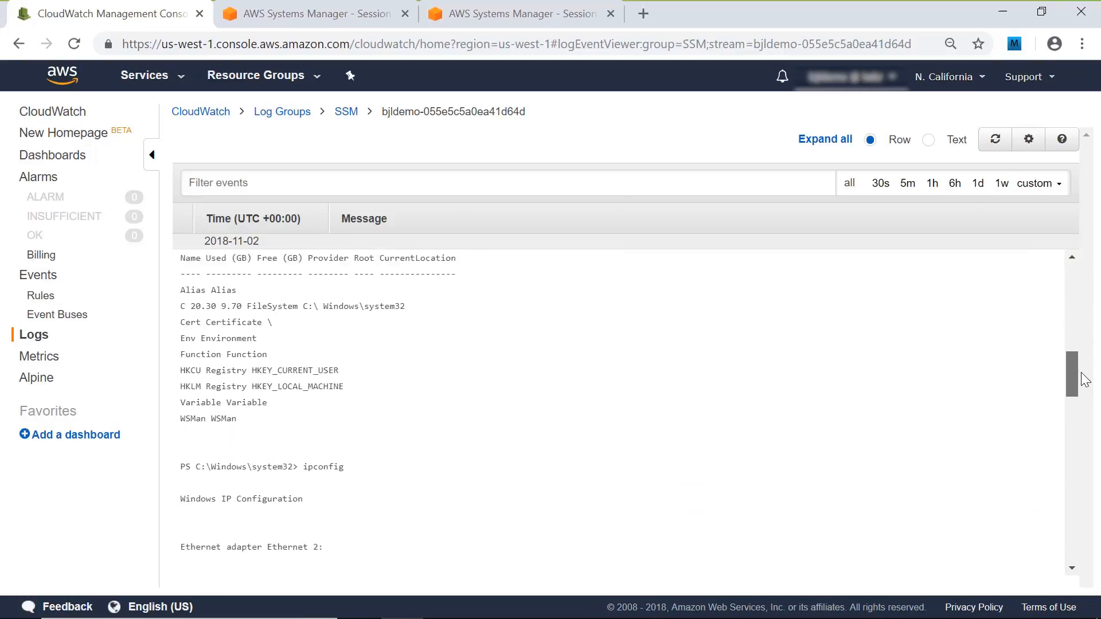
pyautogui.scroll(-3)
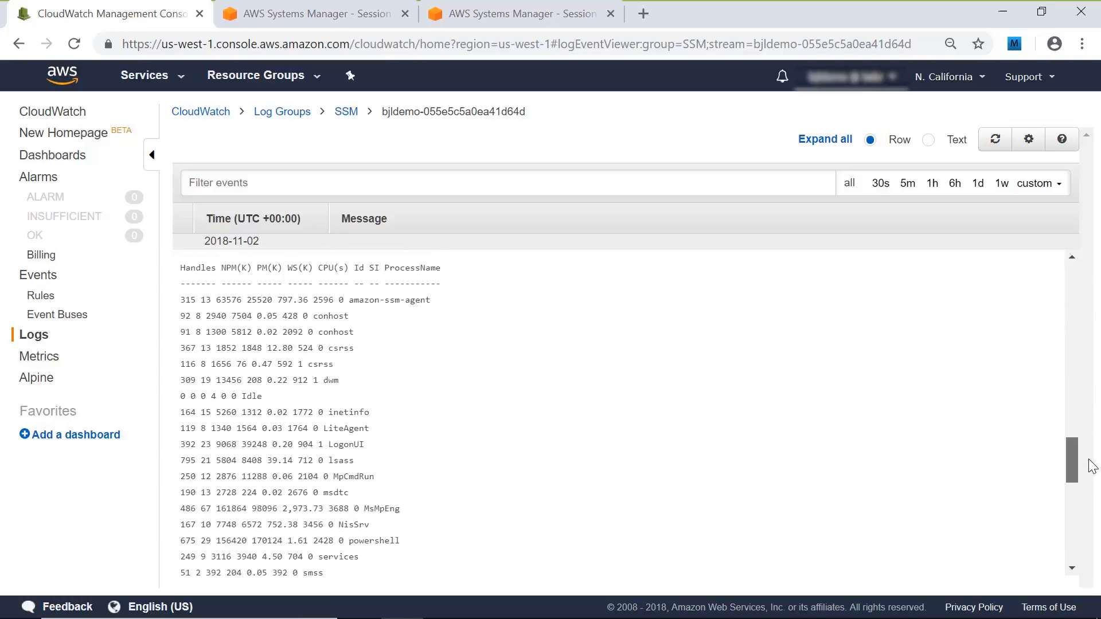
pyautogui.scroll(-3)
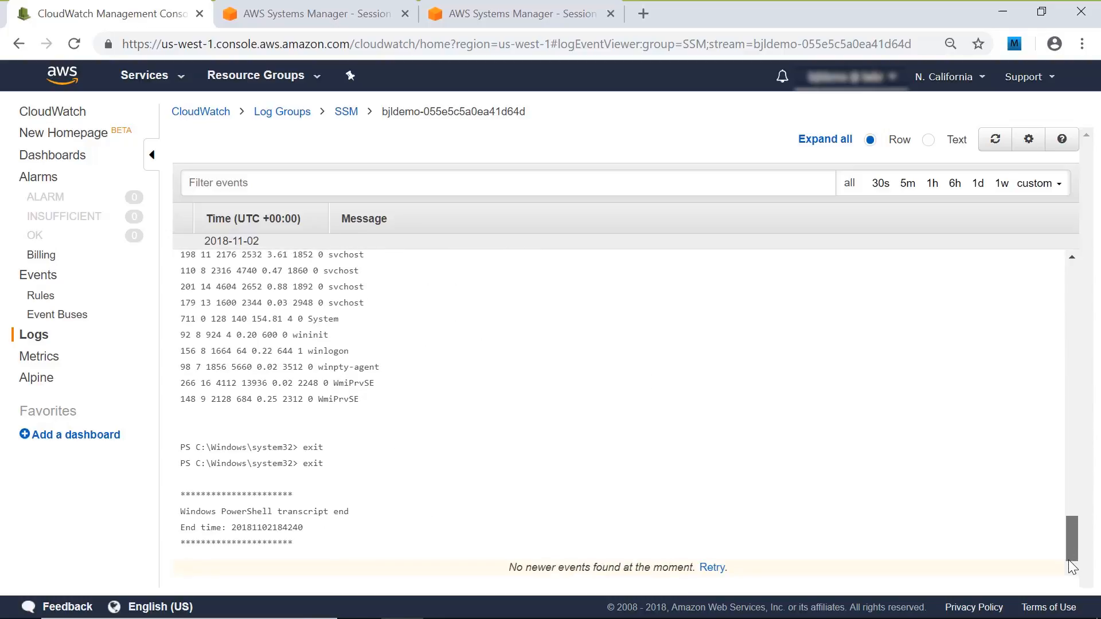
pyautogui.scroll(3)
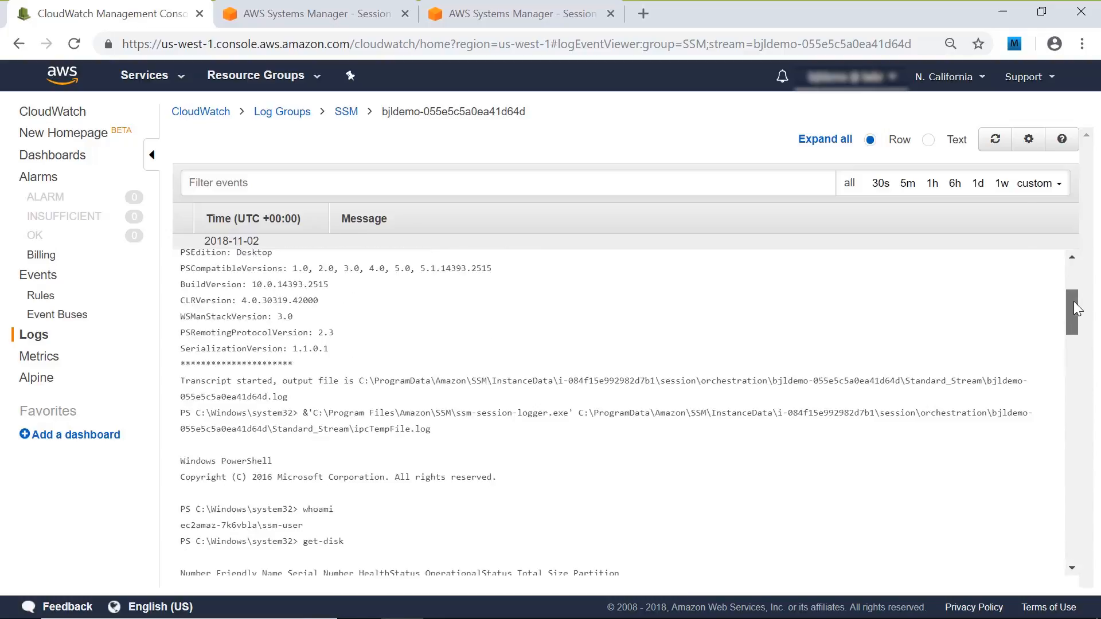
pyautogui.scroll(3)
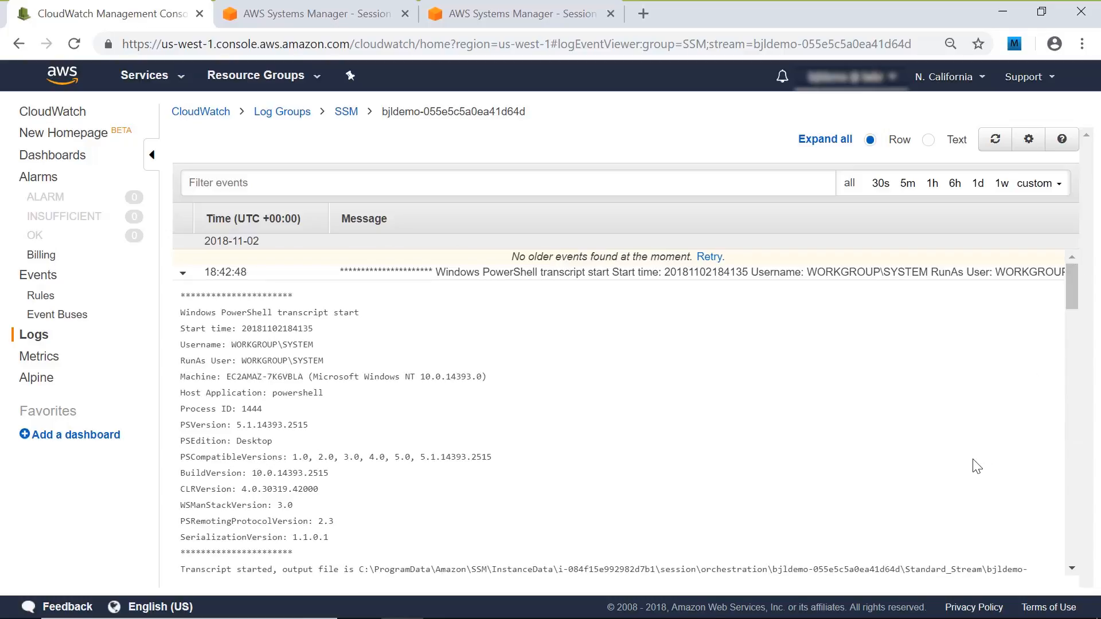